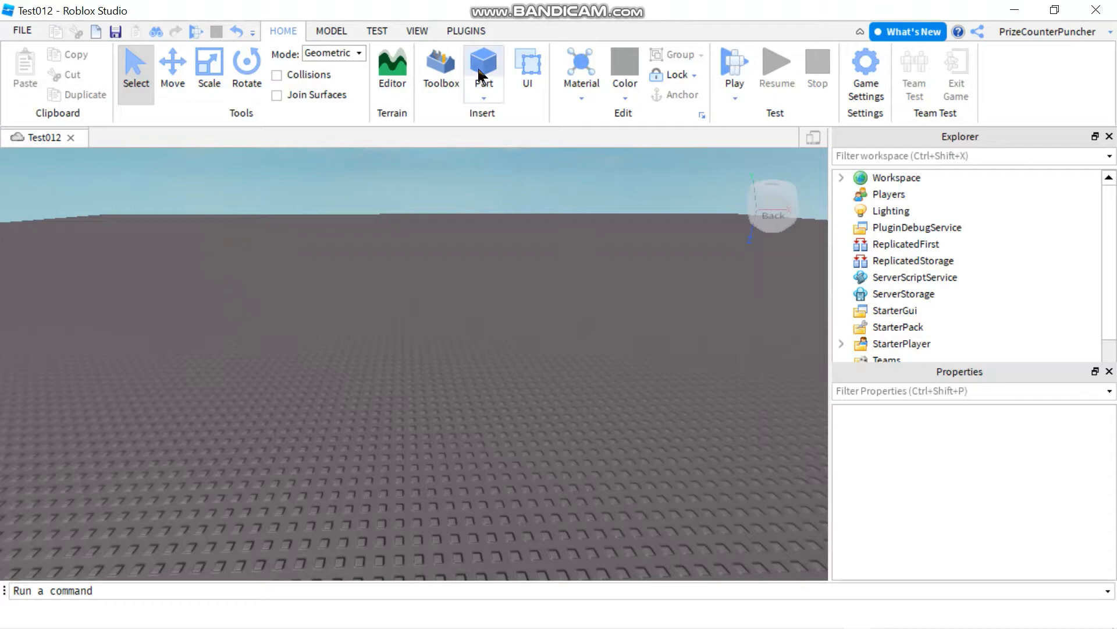
# Step: Bring up the Insert Object list for ServerScriptService, with Script offered first
pyautogui.click(483, 64)
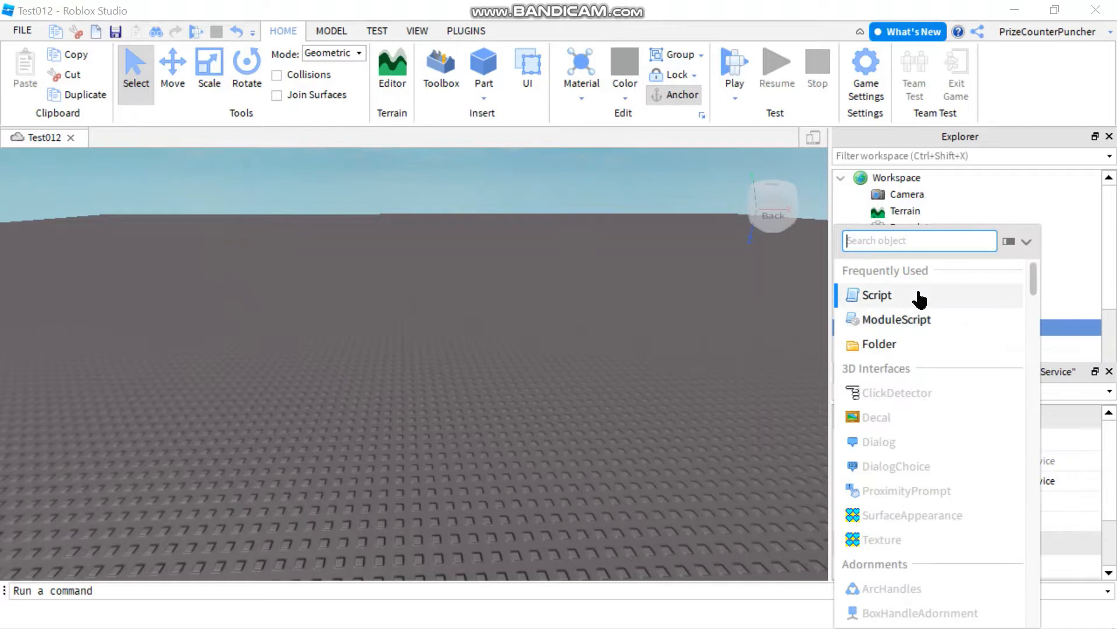
# Step: Add a Script to ServerScriptService starting with local serverStorage = game:GetService("ServerStorage")
pyautogui.click(877, 294)
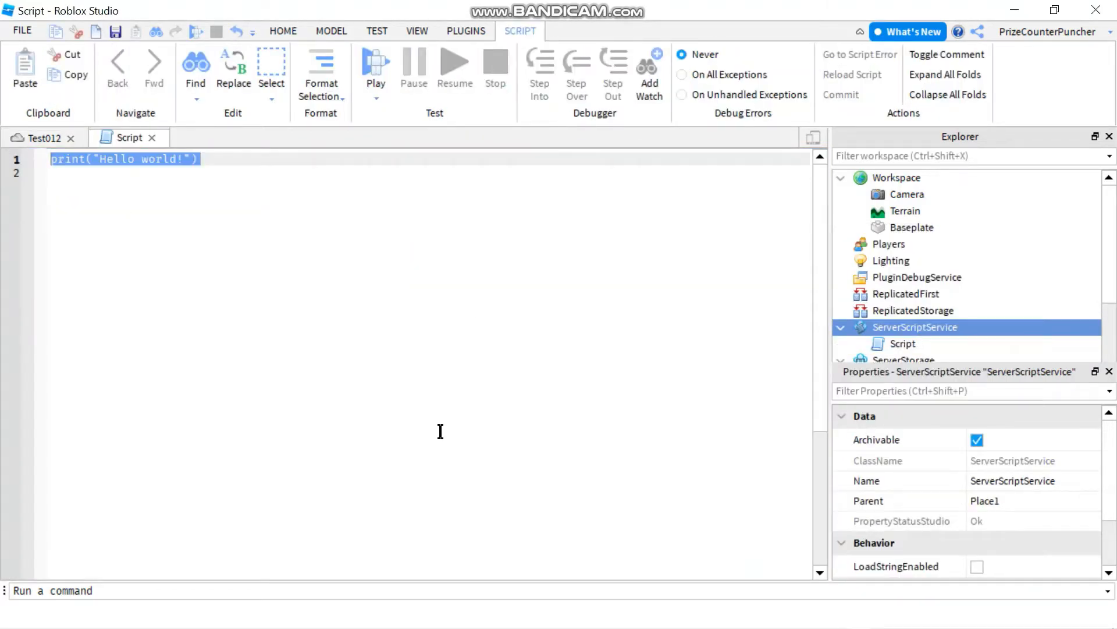
pyautogui.write('local')
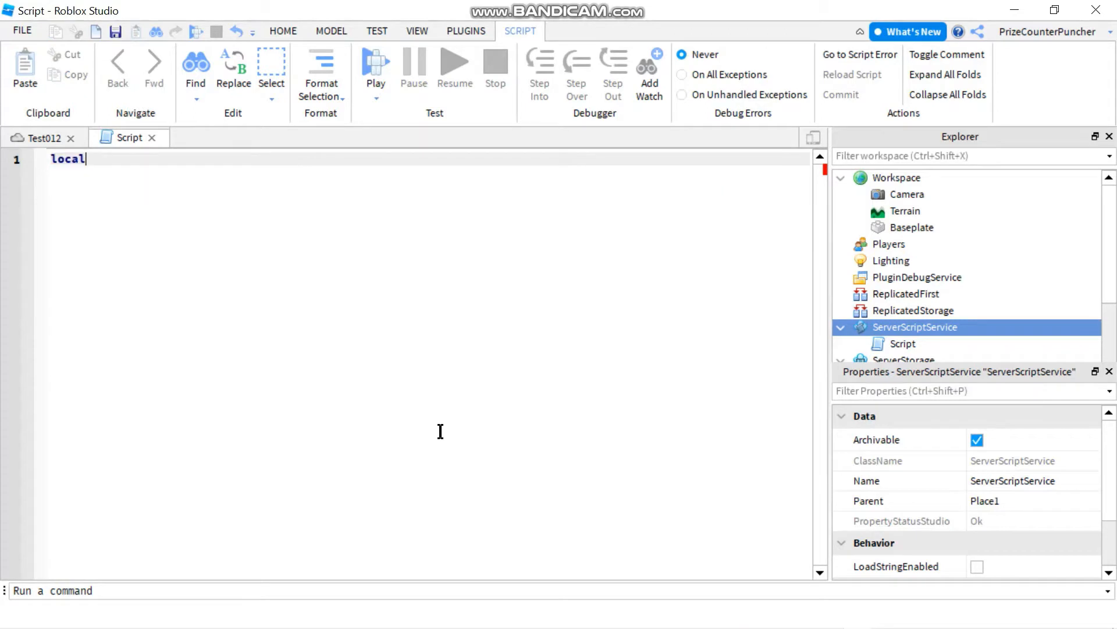
pyautogui.write('serverSto')
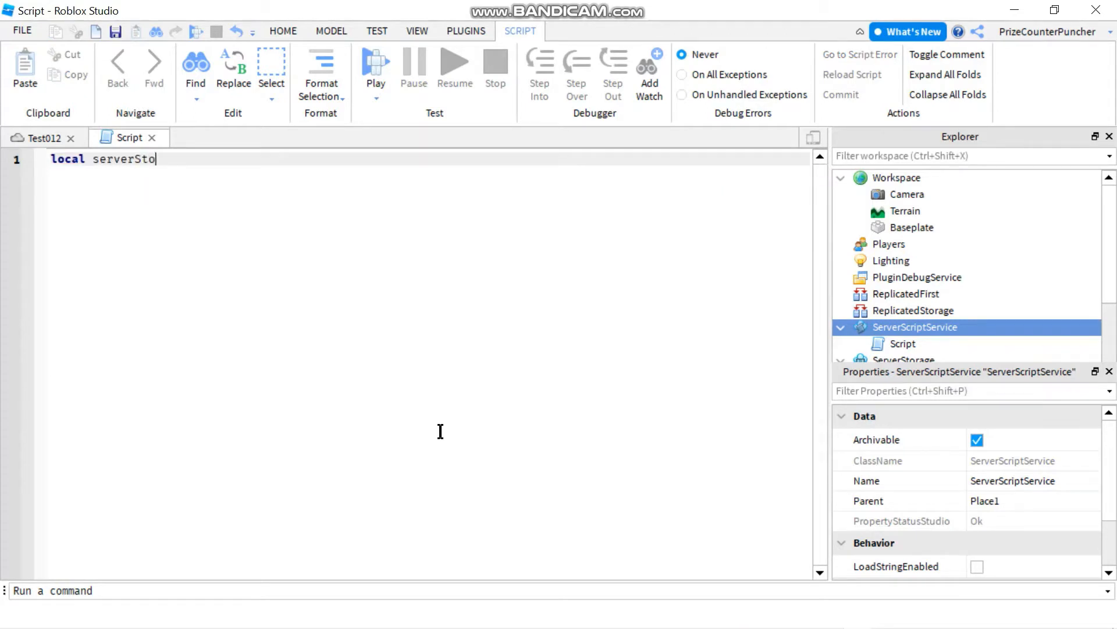
pyautogui.write('rage')
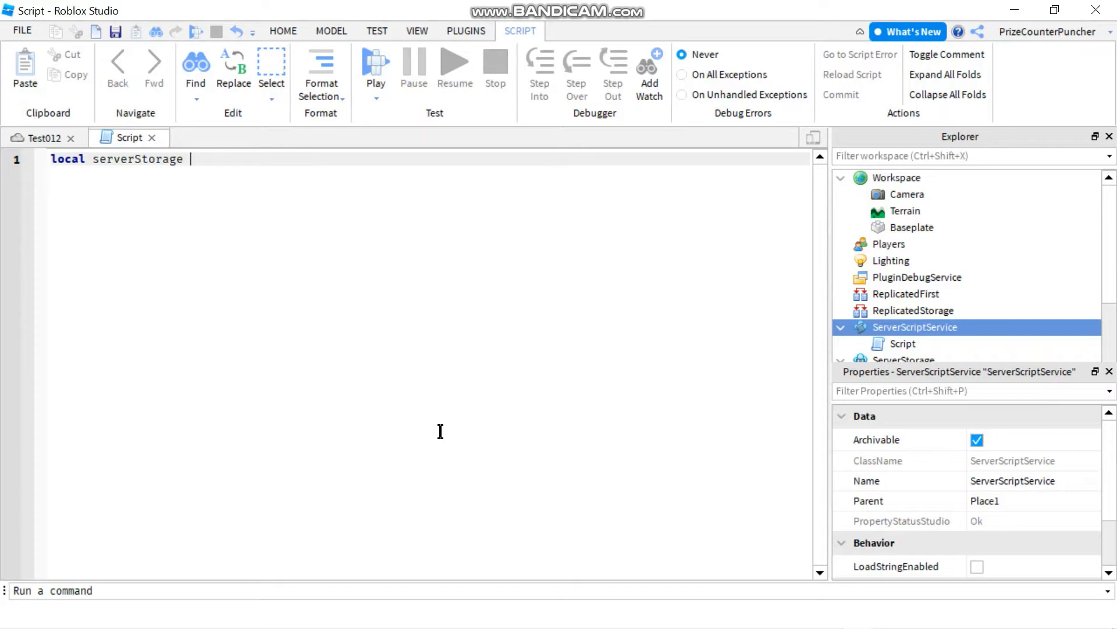
pyautogui.write('=')
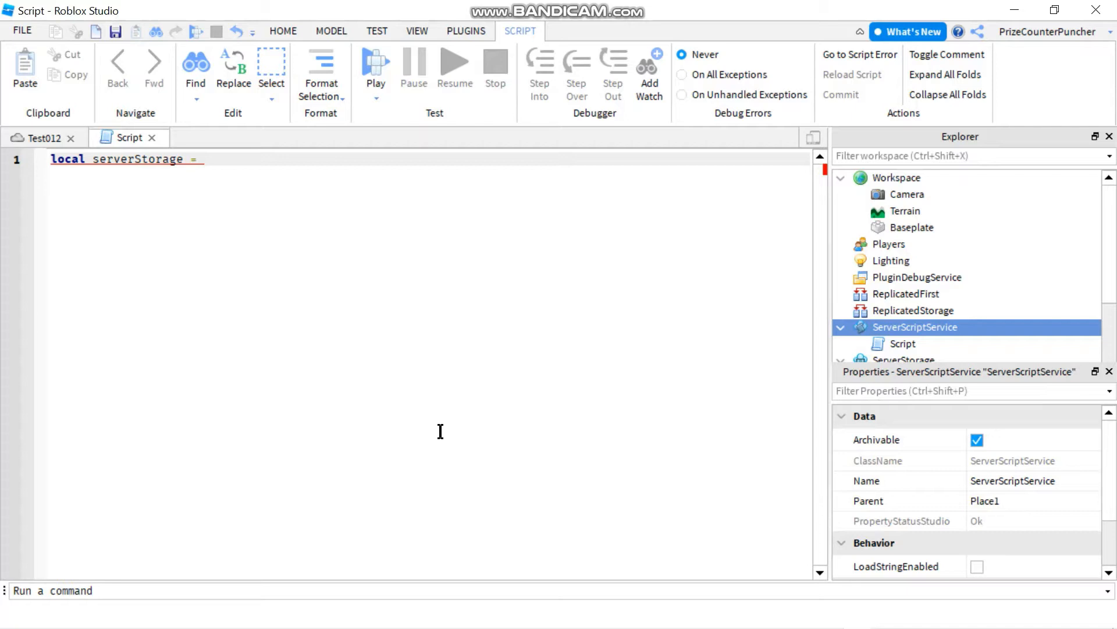
pyautogui.write('game')
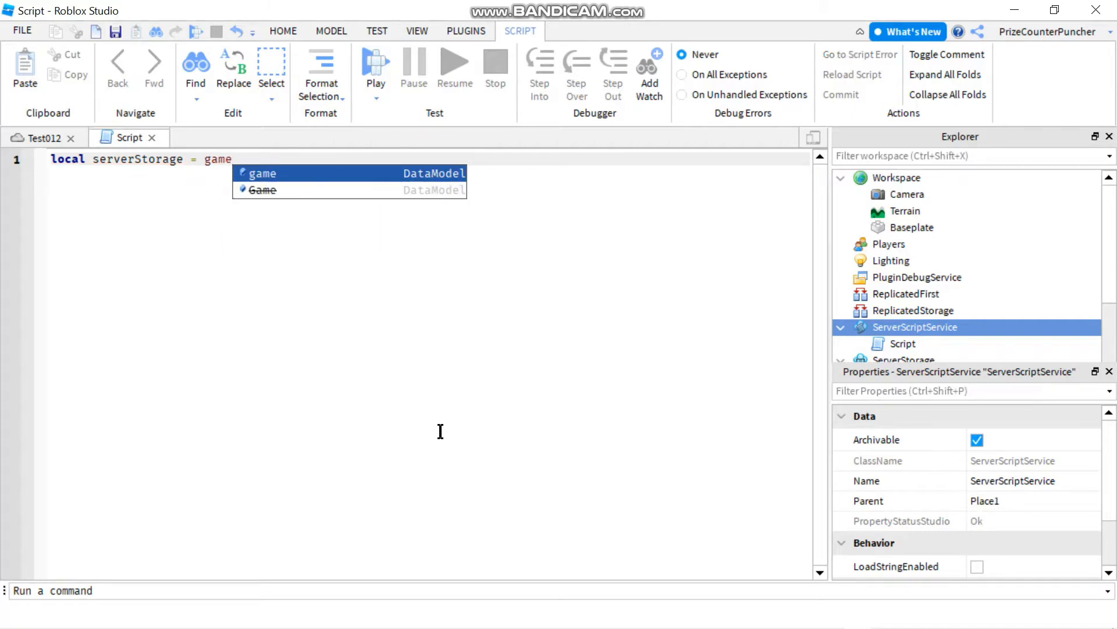
pyautogui.write(':g')
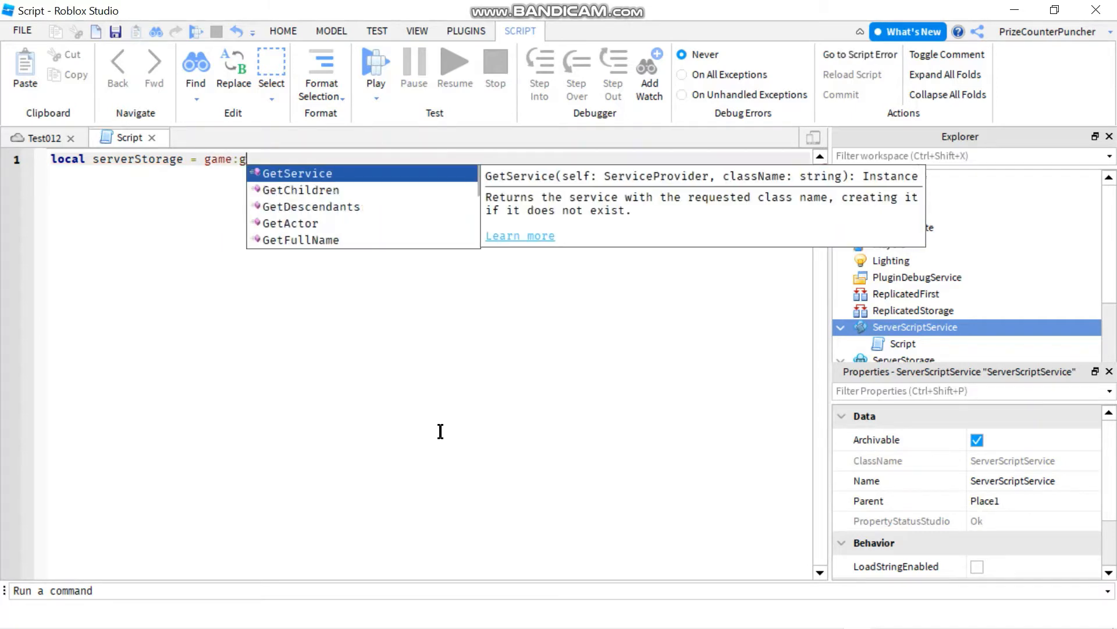
pyautogui.press('Tab')
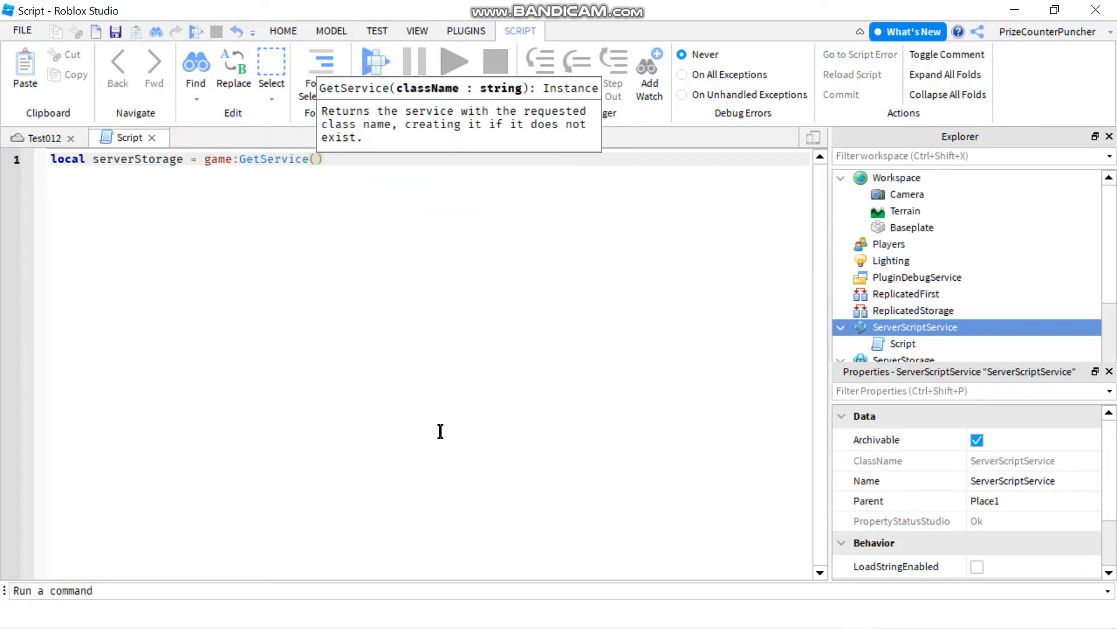
pyautogui.write('"s')
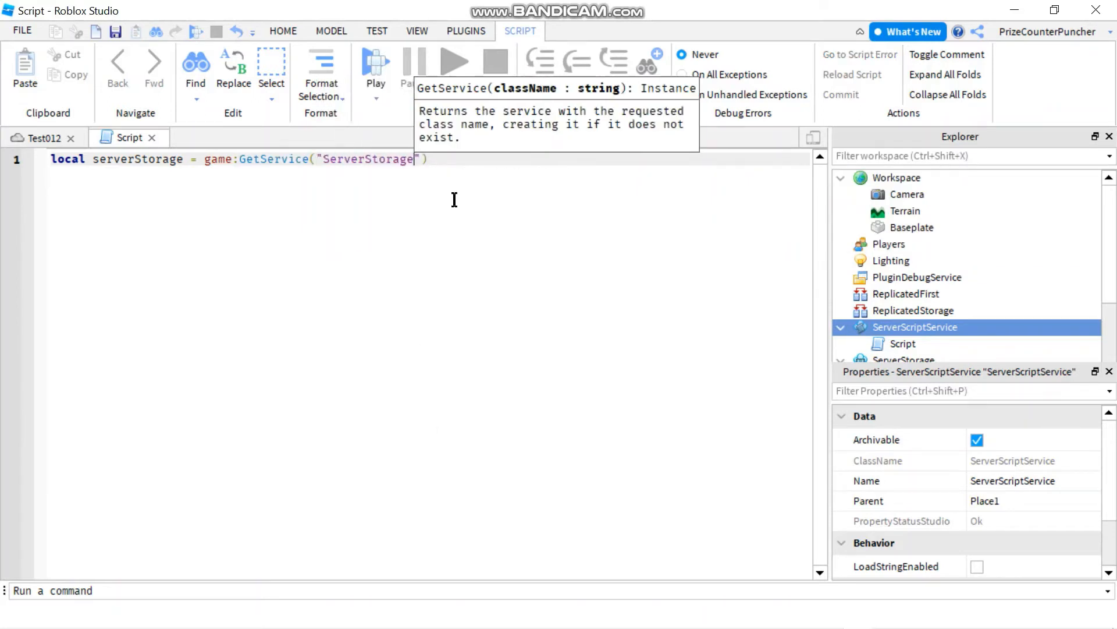
pyautogui.press('enter')
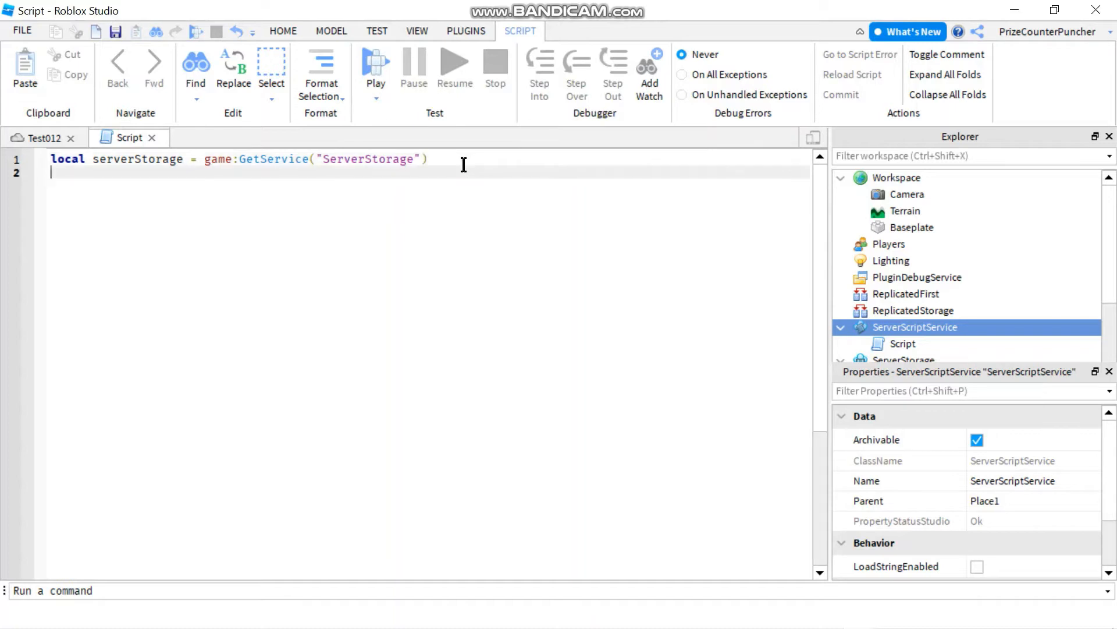
# Step: Write local part = serverStorage.Part and declare local pCopy on the next lines
pyautogui.write('local')
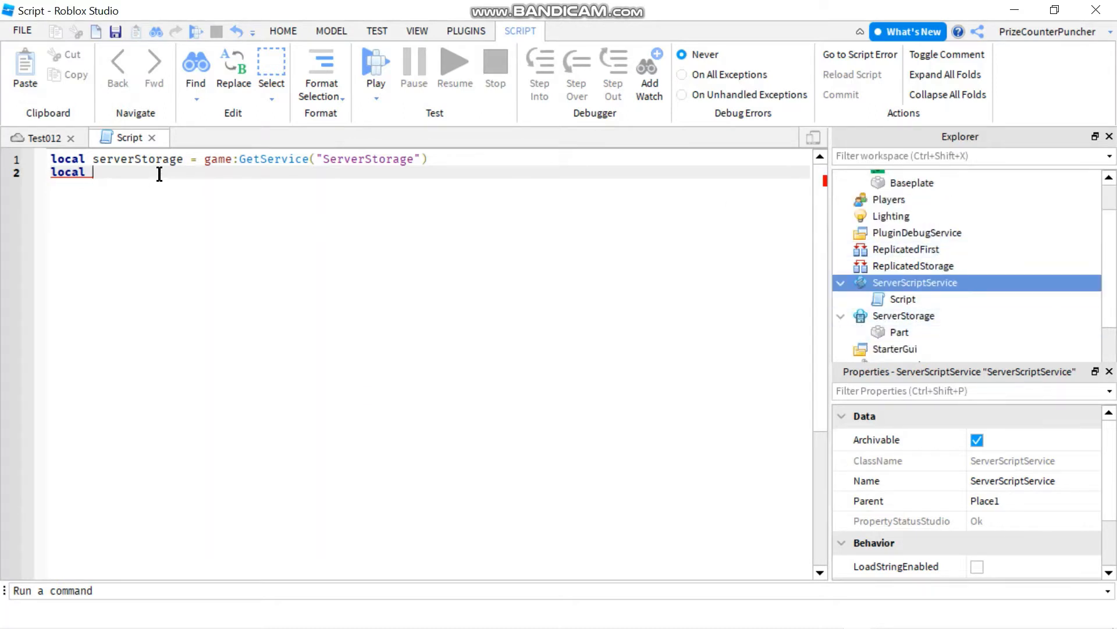
pyautogui.write('part =')
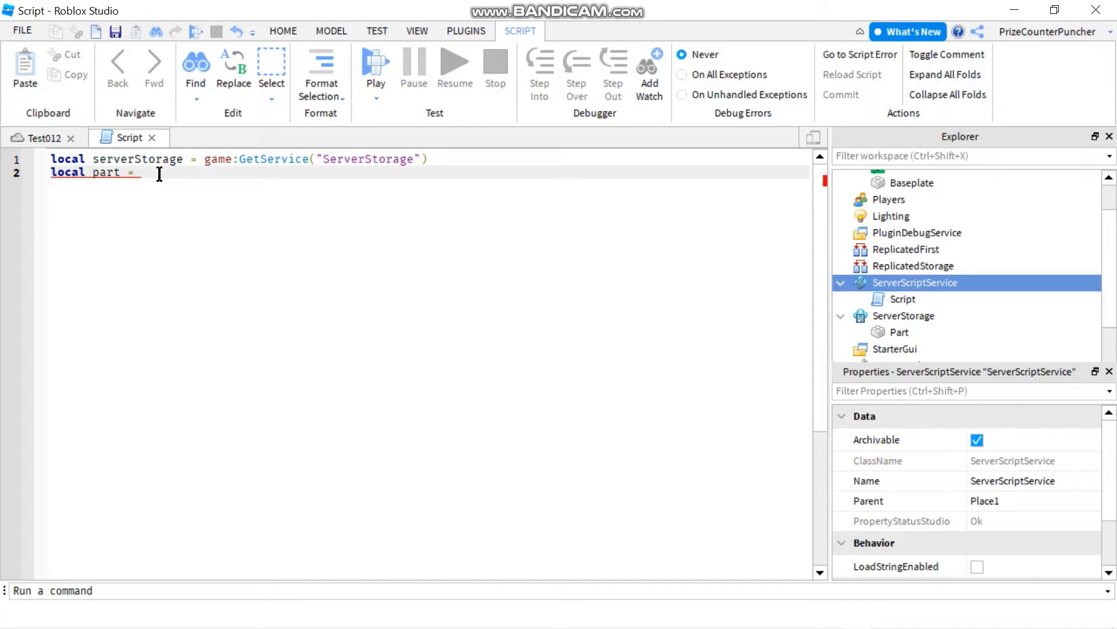
pyautogui.write('serverStorage')
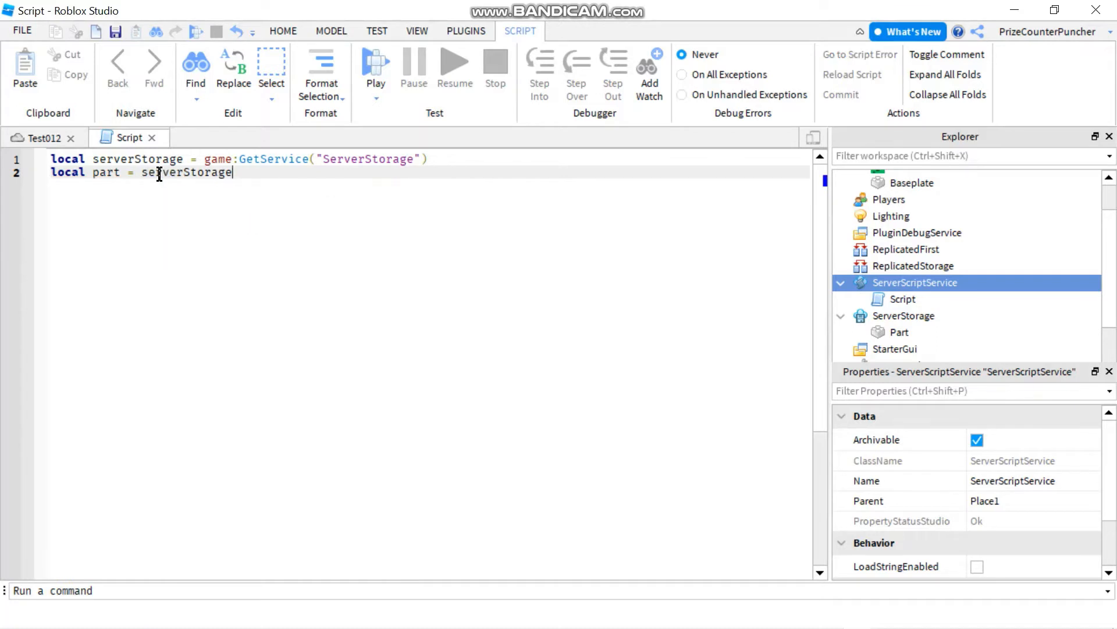
pyautogui.write('.part')
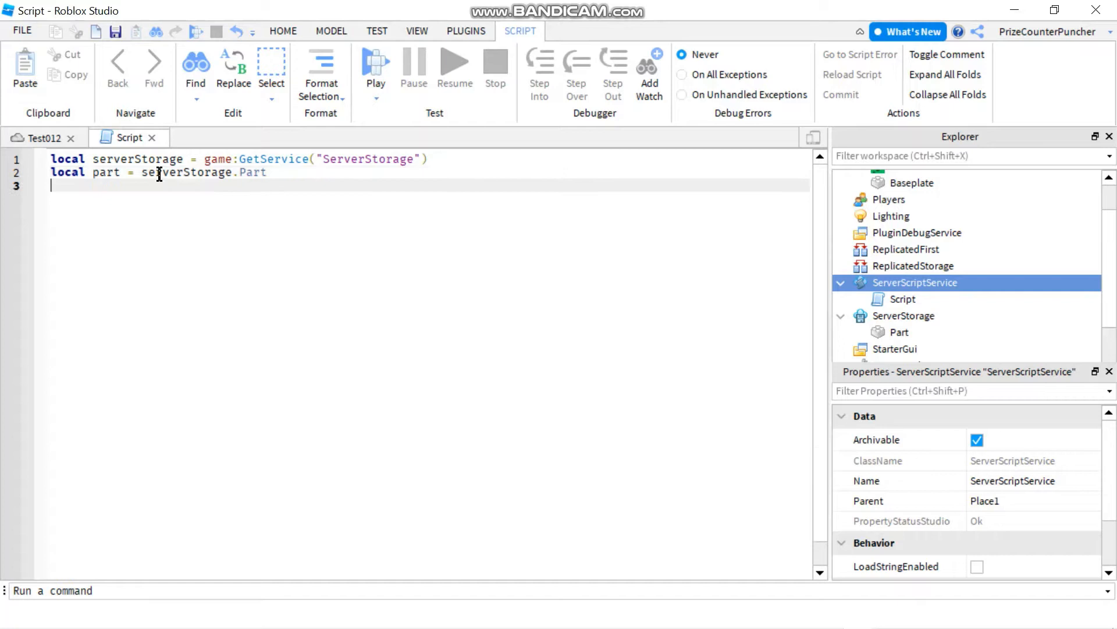
pyautogui.write('local')
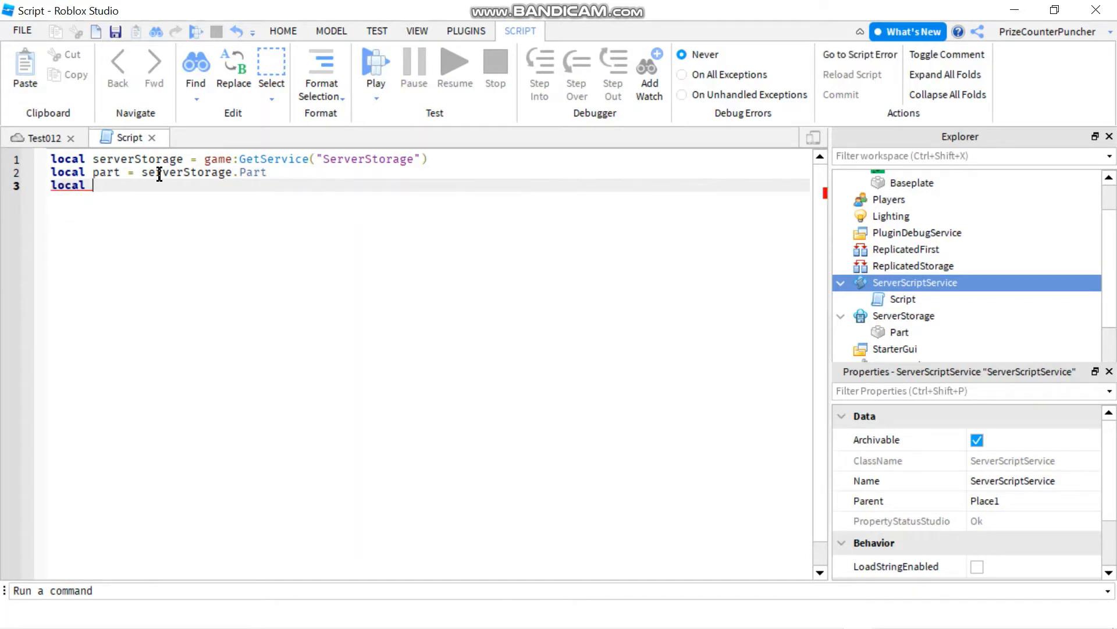
pyautogui.write('p')
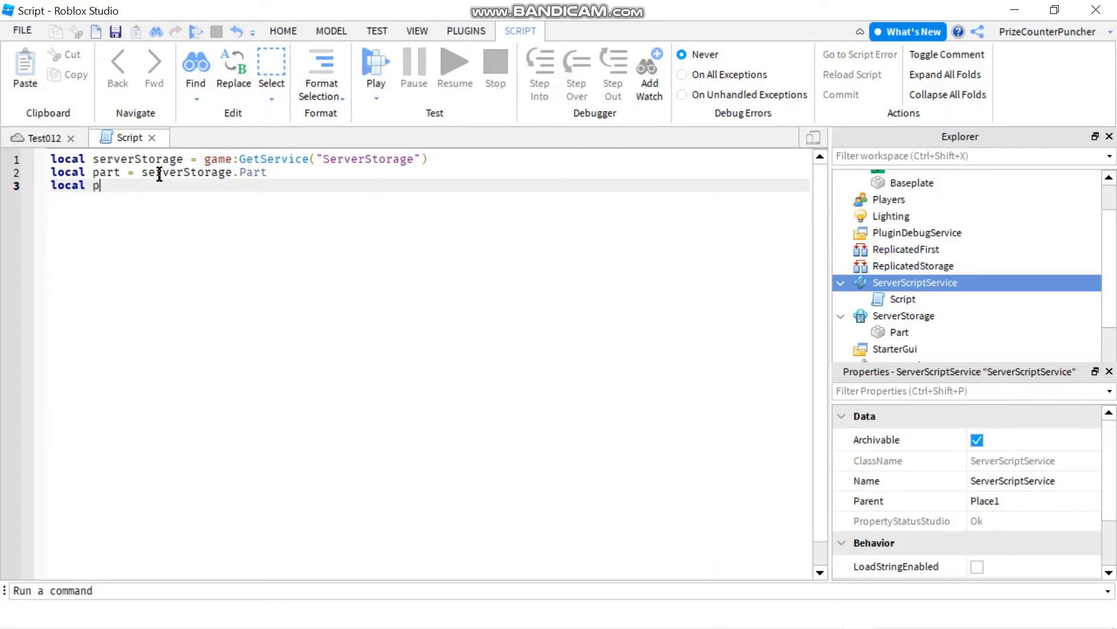
pyautogui.write('Copy')
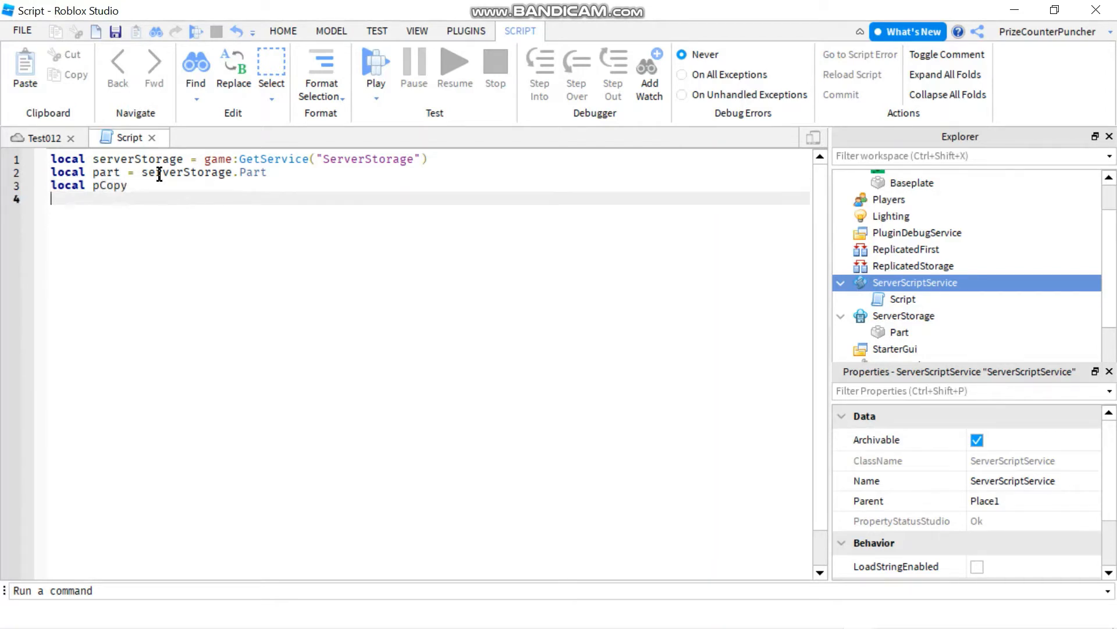
# Step: Write an empty for i=1,100 do ... end loop below the declarations
pyautogui.write('for i,')
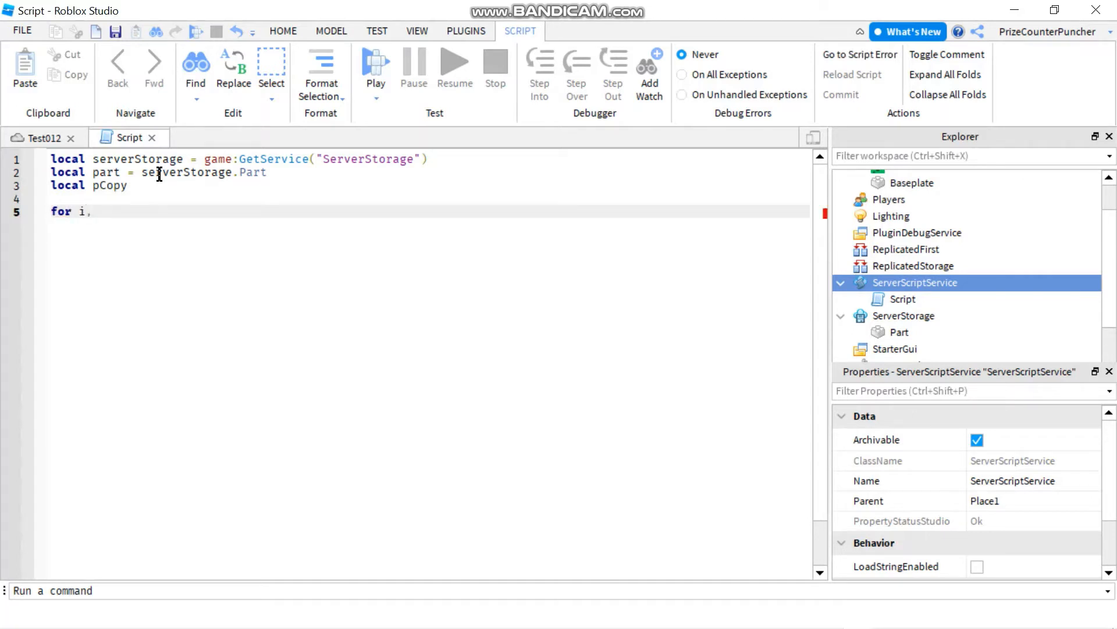
pyautogui.press('Backspace')
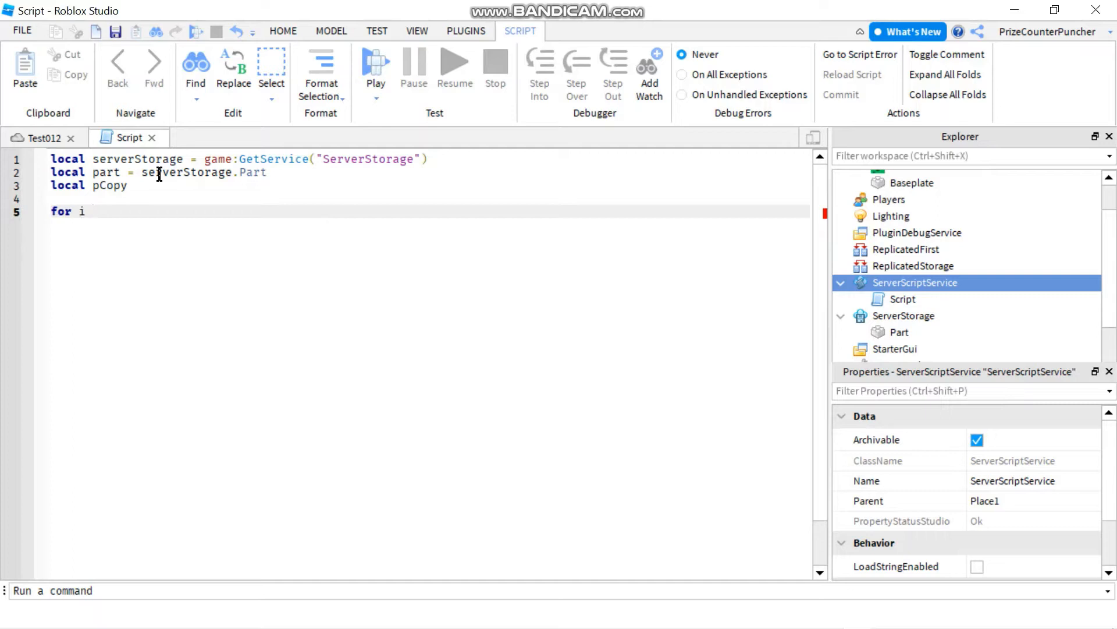
pyautogui.write('=1')
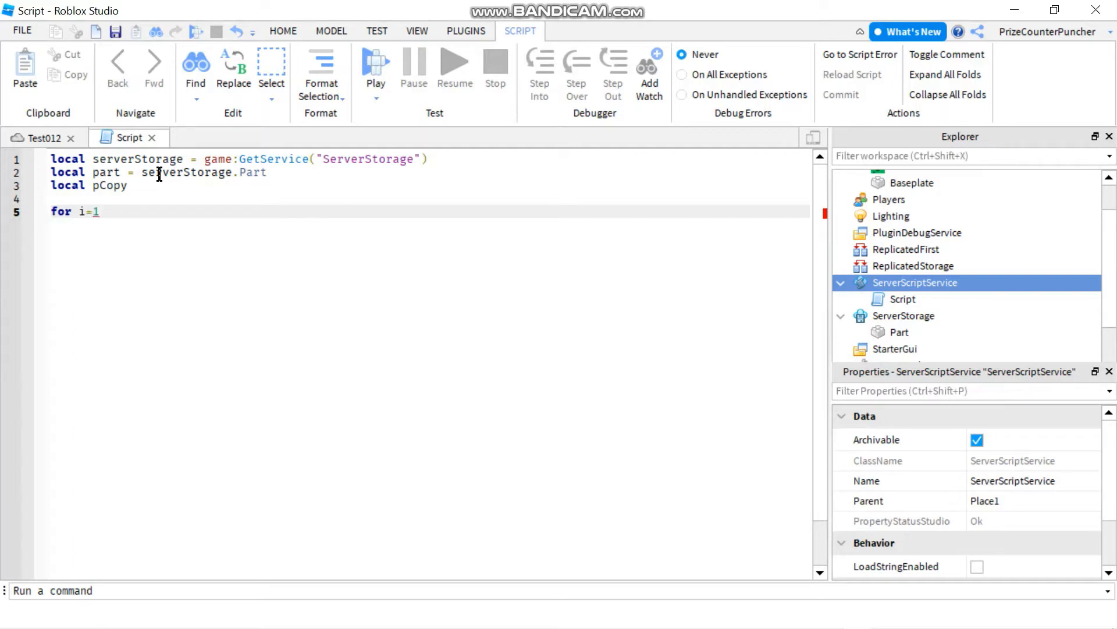
pyautogui.write(',100 do')
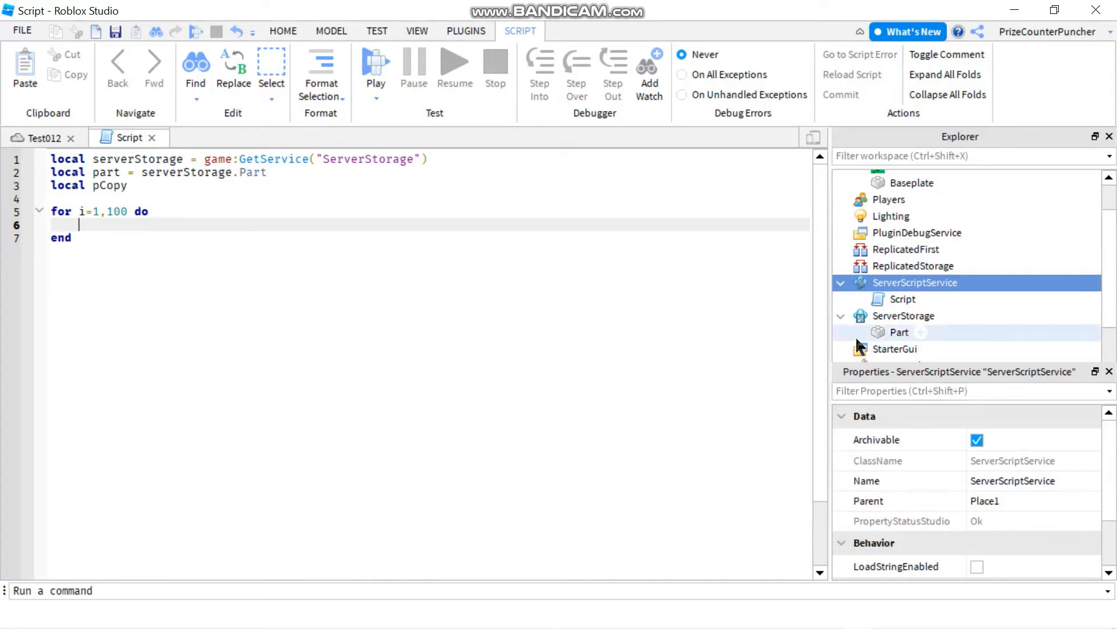
# Step: Inside the loop, assign pCopy = part:Clone()
pyautogui.write('p')
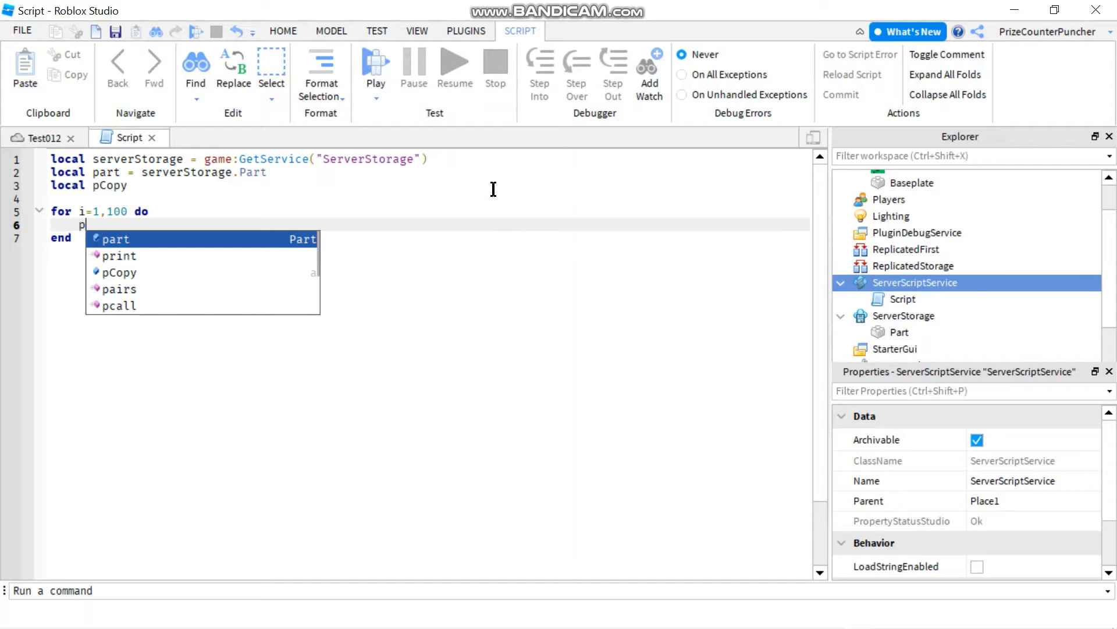
pyautogui.write('Copy')
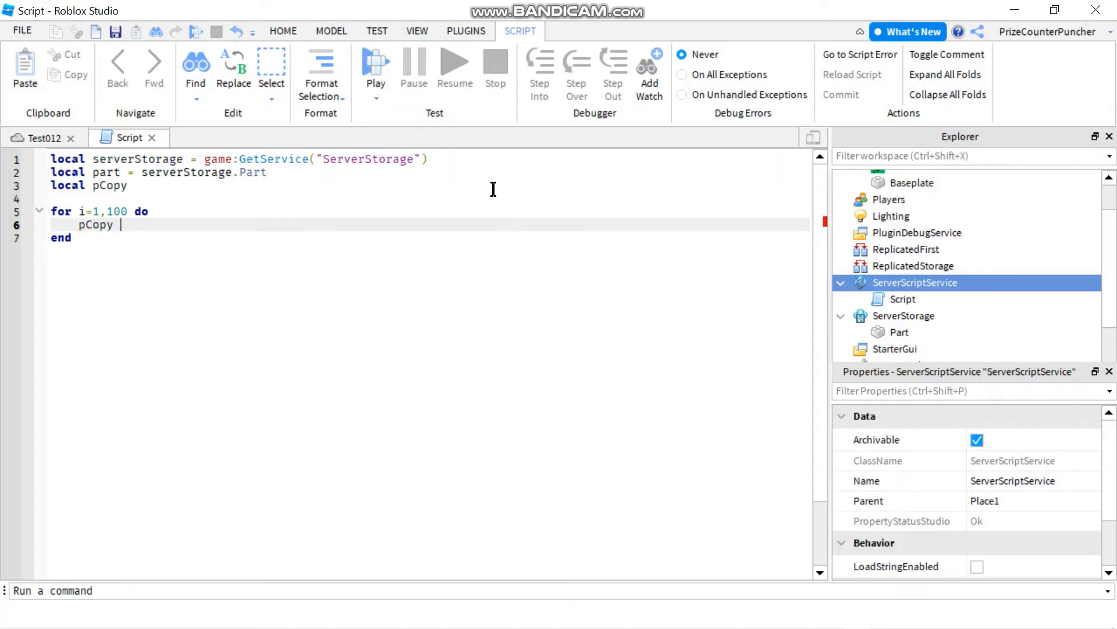
pyautogui.write('= par')
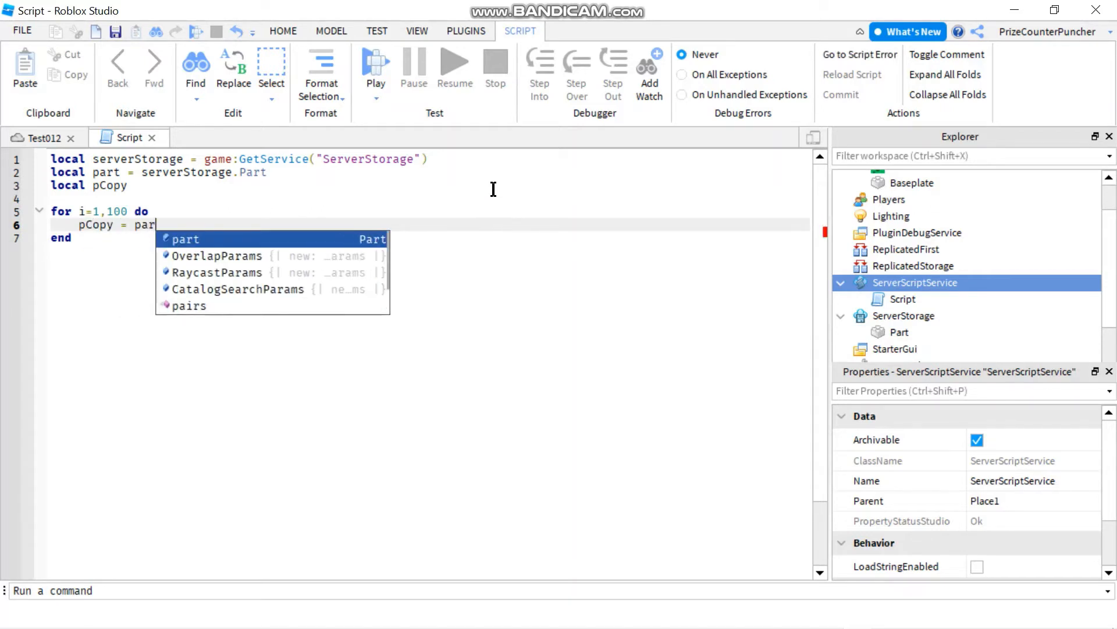
pyautogui.write('t:')
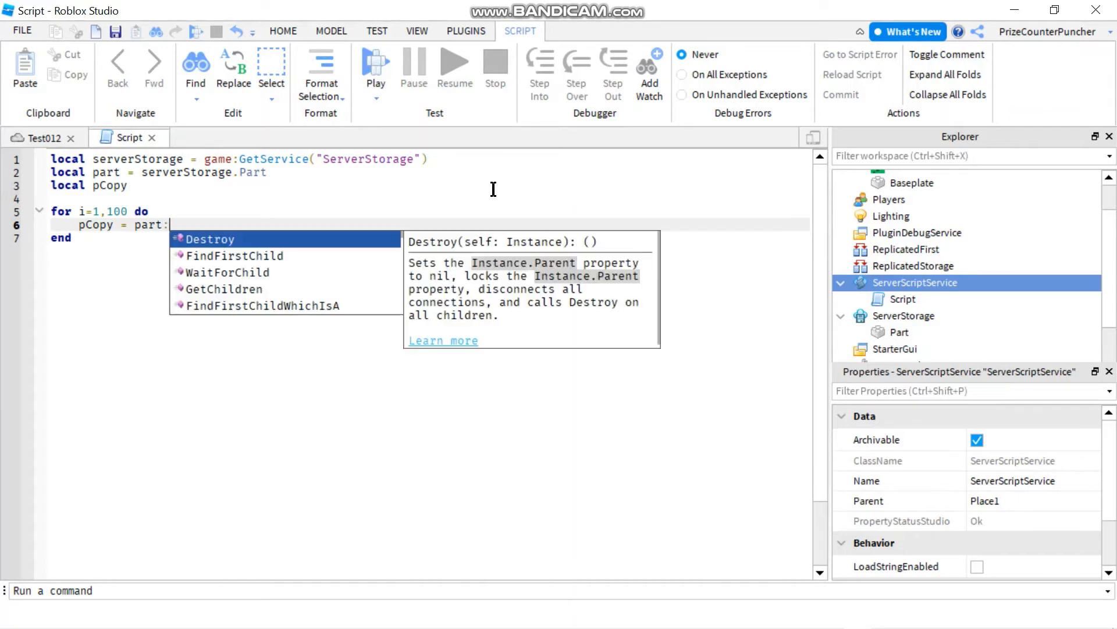
pyautogui.write('Clone()')
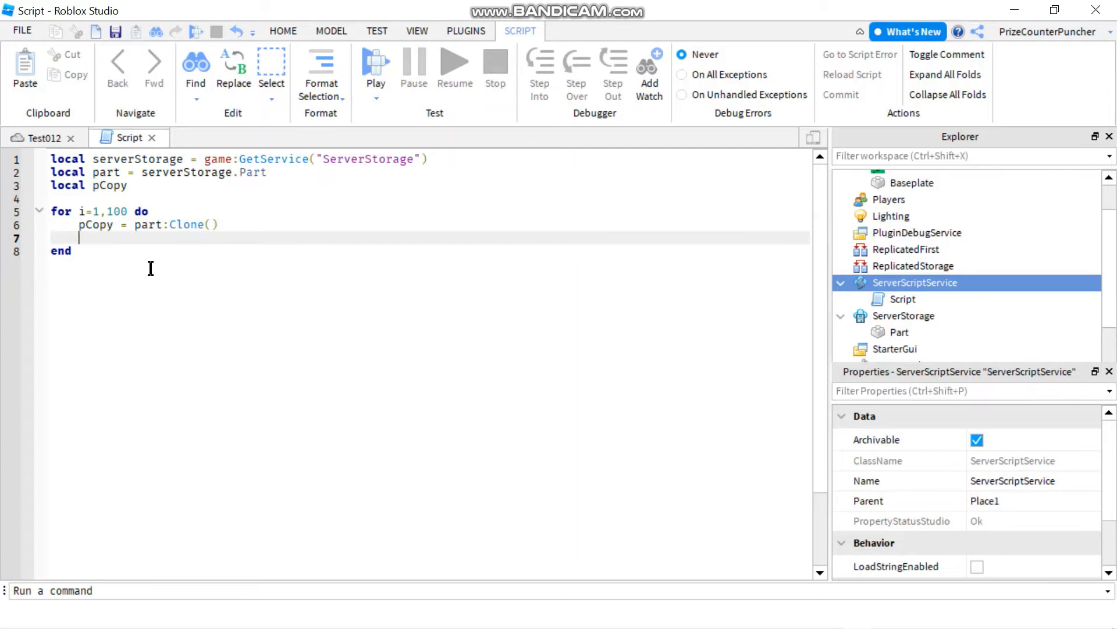
# Step: Give each copy a random color with pCopy.BrickColor = BrickColor.Random()
pyautogui.write('p')
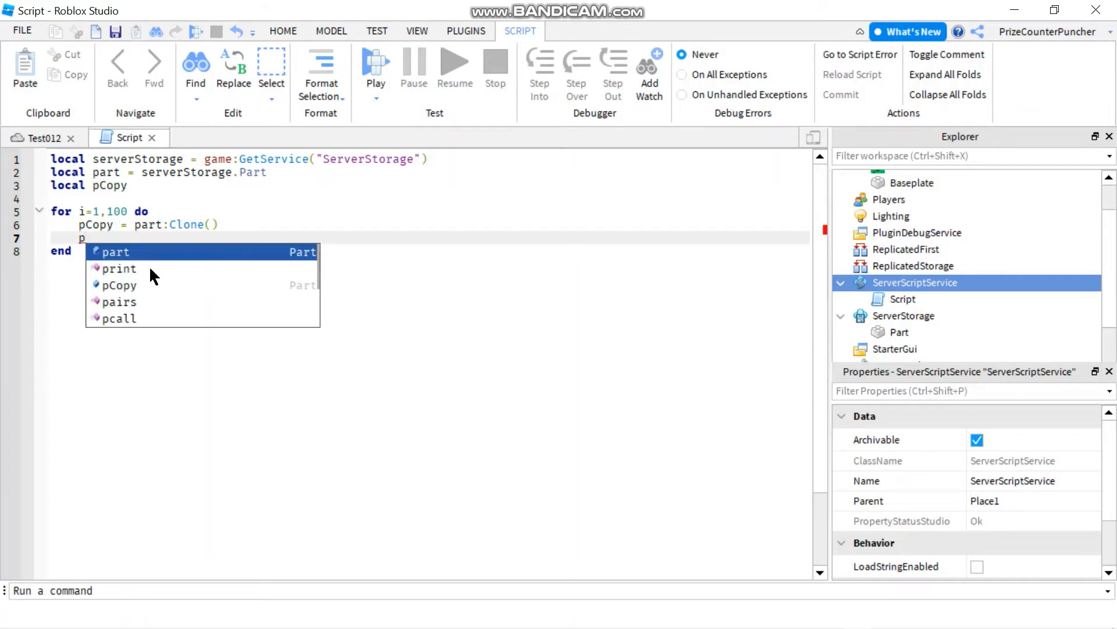
pyautogui.write('co')
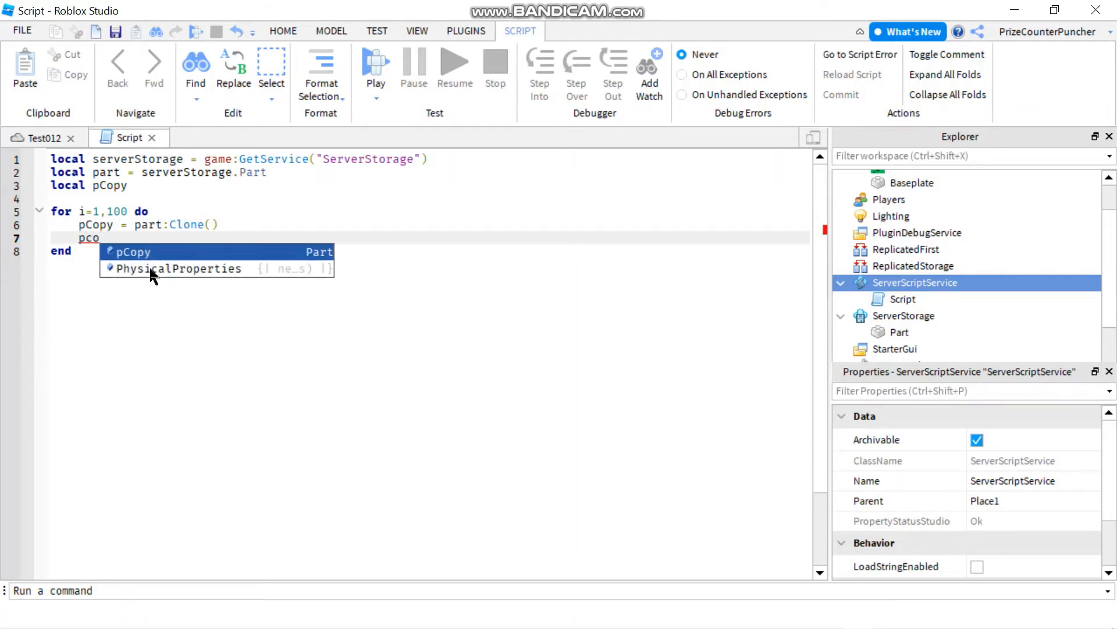
pyautogui.write('.BrickColor')
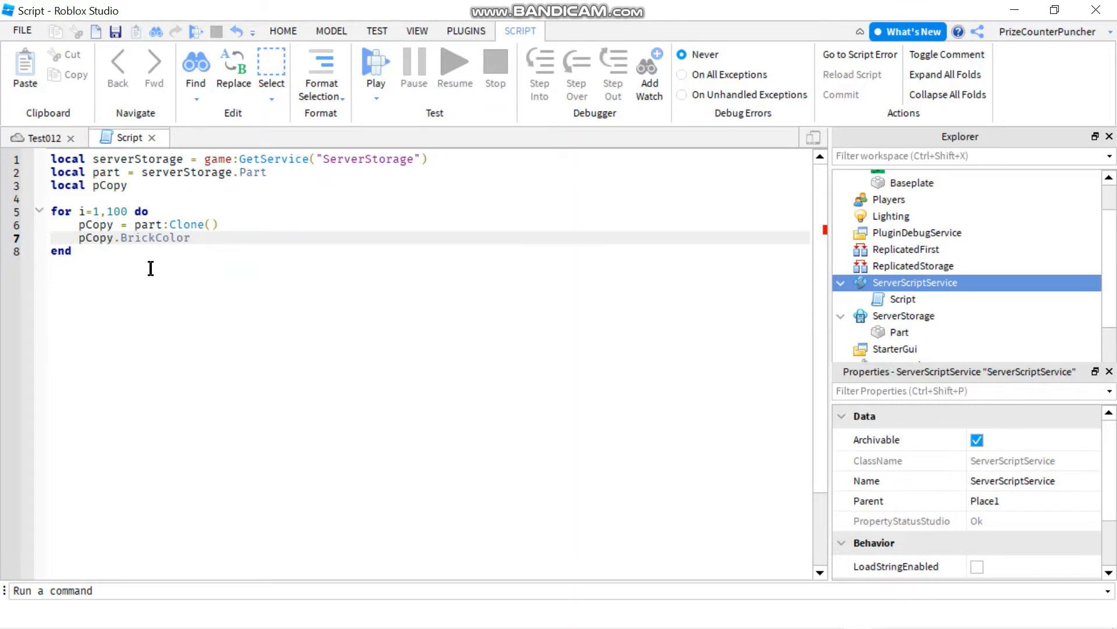
pyautogui.write('=')
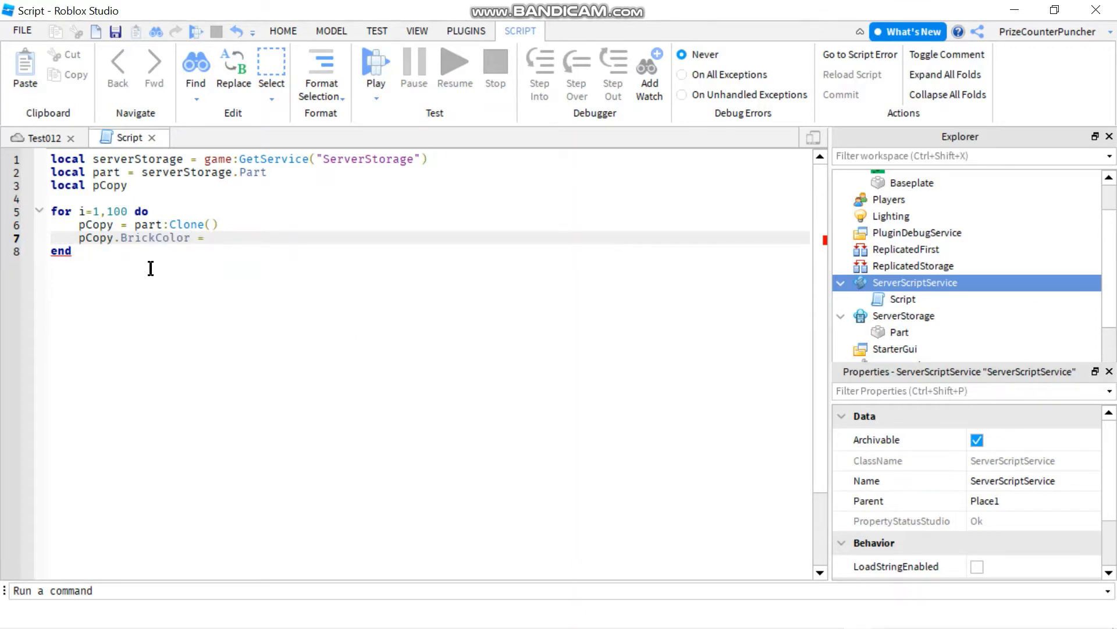
pyautogui.write('BrickColor.')
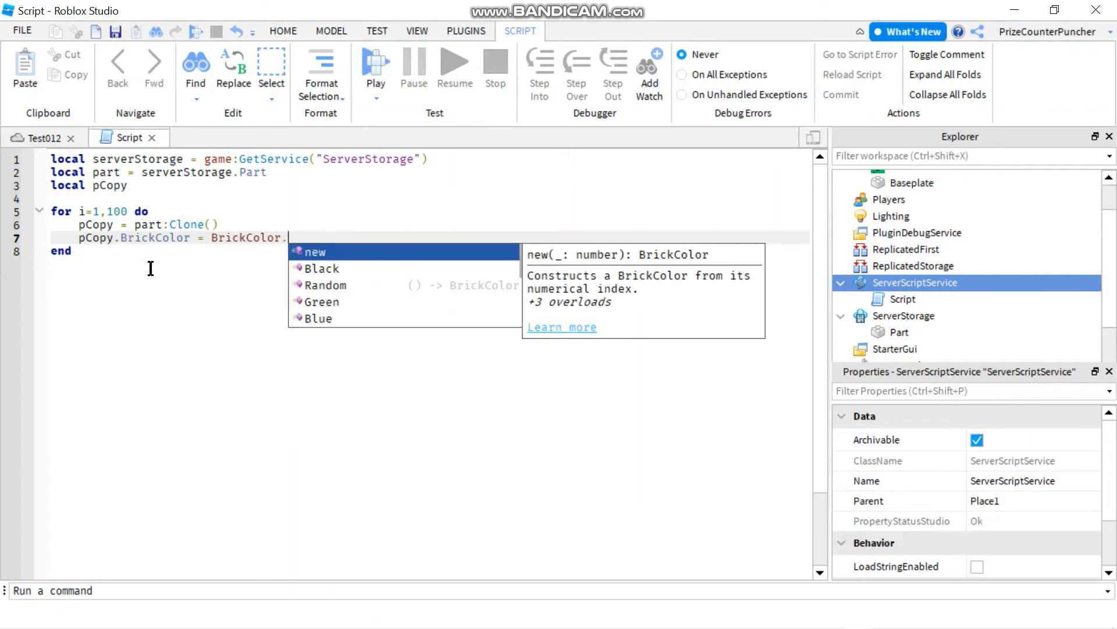
pyautogui.write('random(')
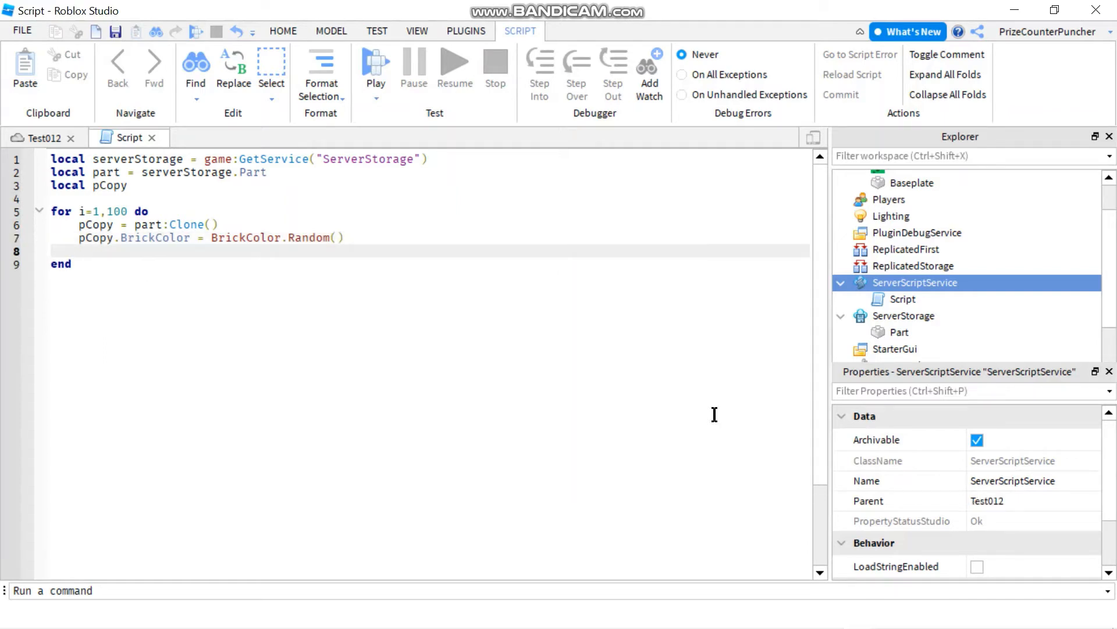
# Step: Offset each copy with pCopy.Position += Vector3.new(0,i,i*-2)
pyautogui.write('p')
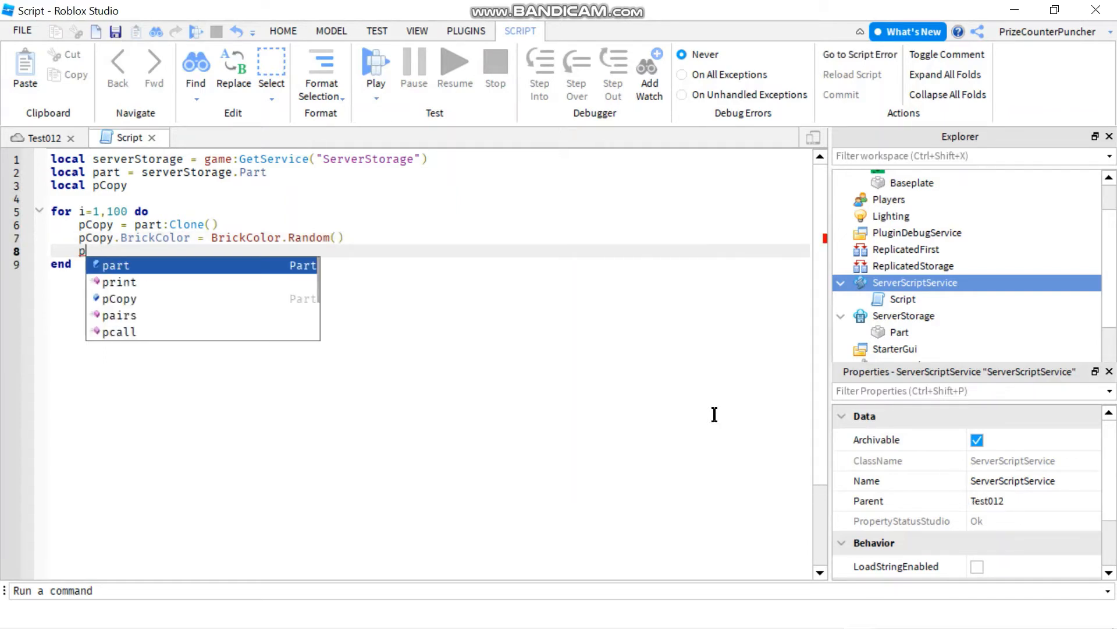
pyautogui.write('c')
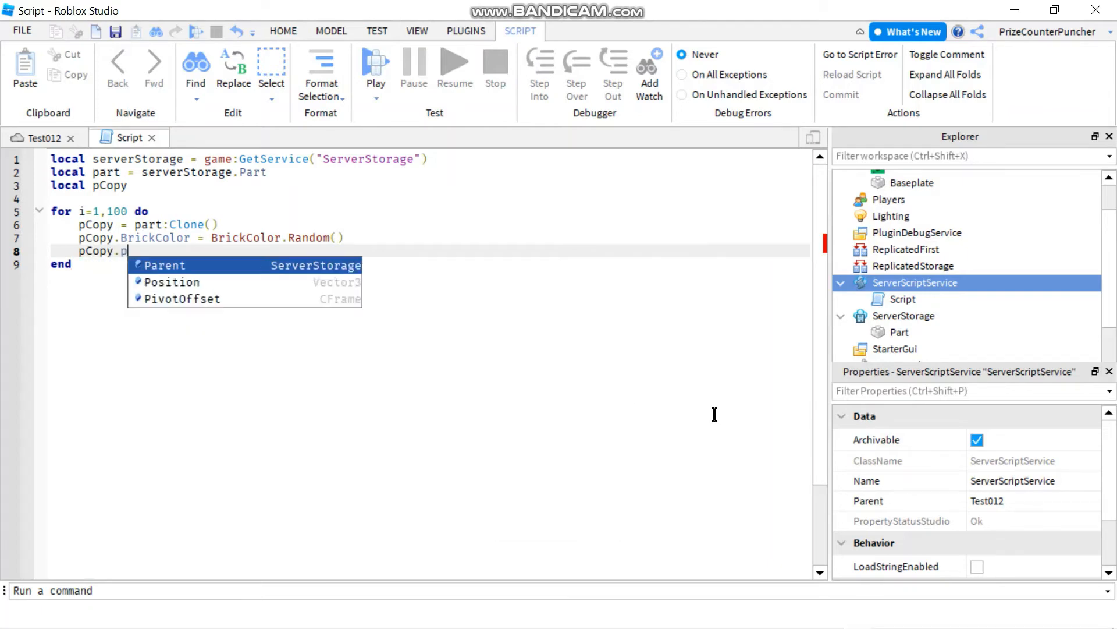
pyautogui.write('Position')
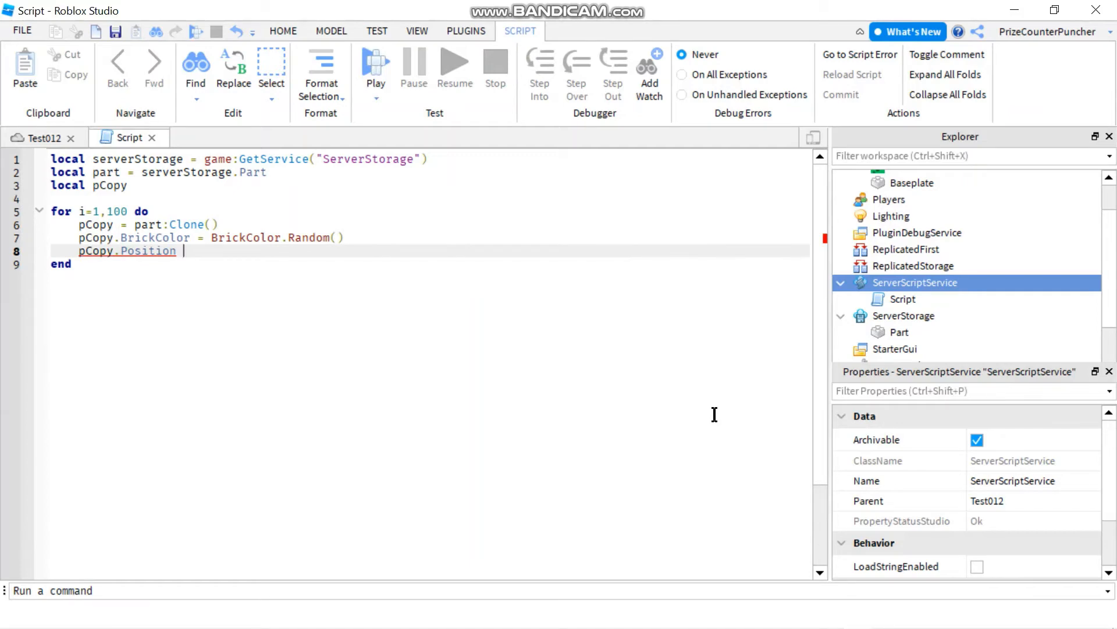
pyautogui.write('+=')
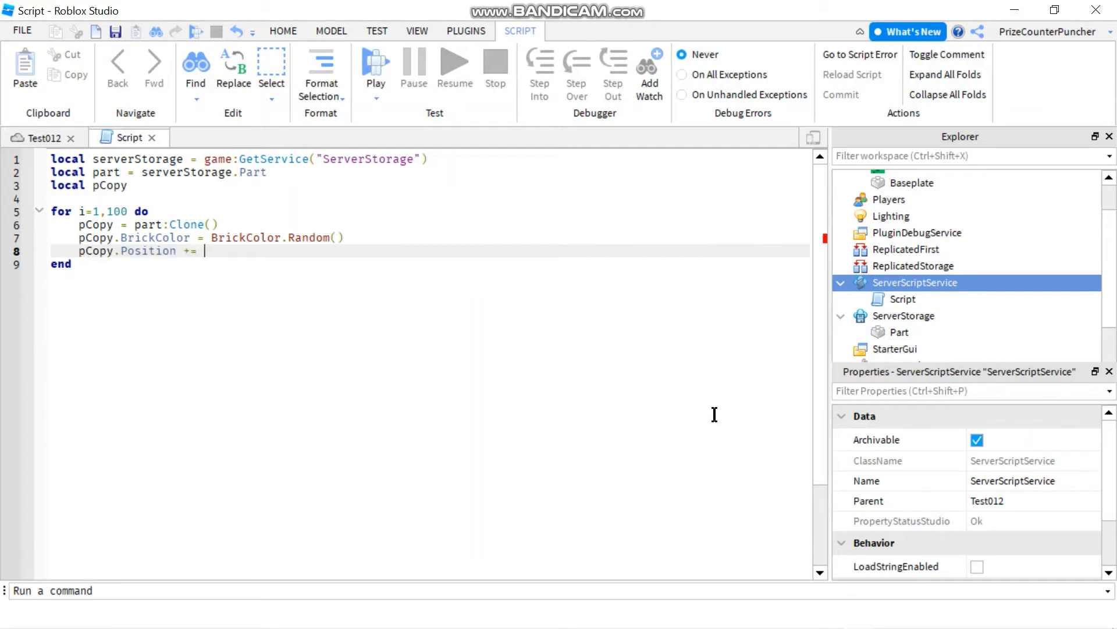
pyautogui.write('vE')
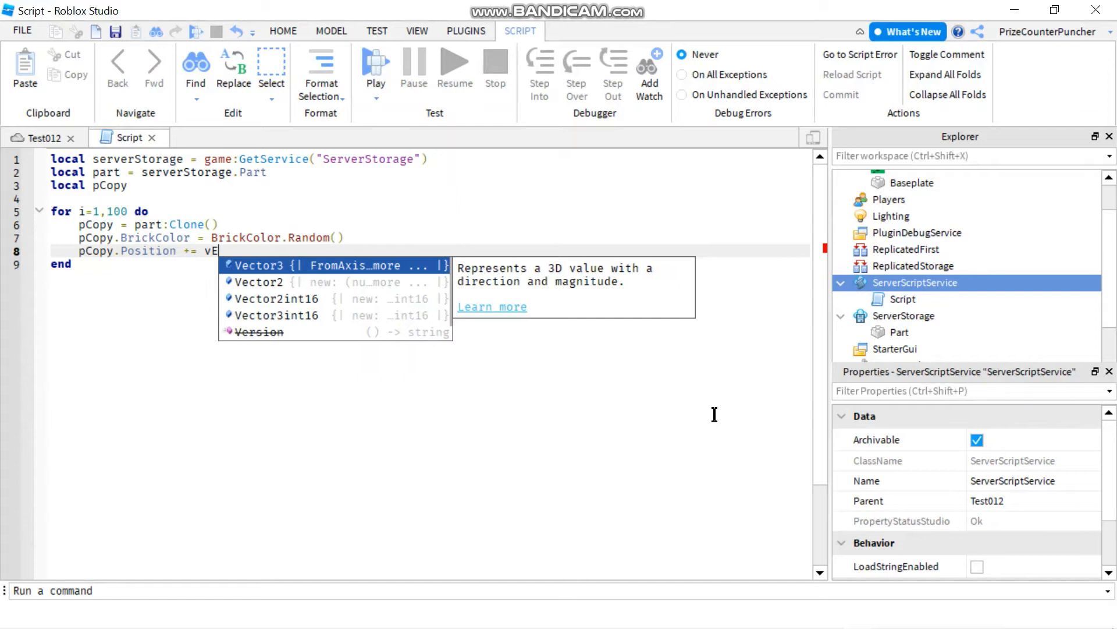
pyautogui.write('ector3.')
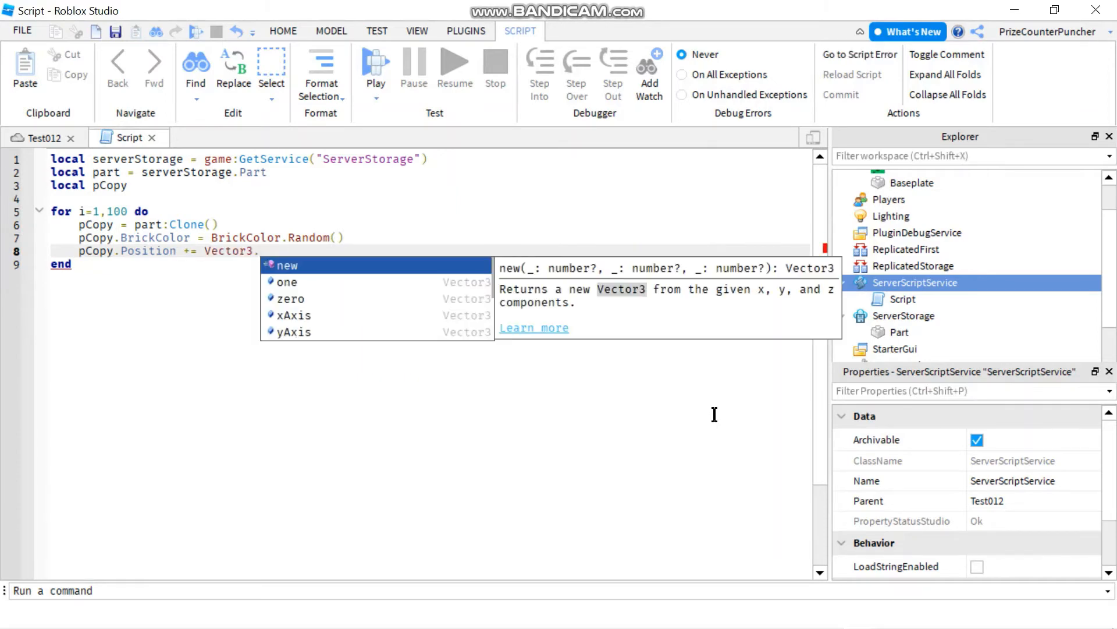
pyautogui.write('new()')
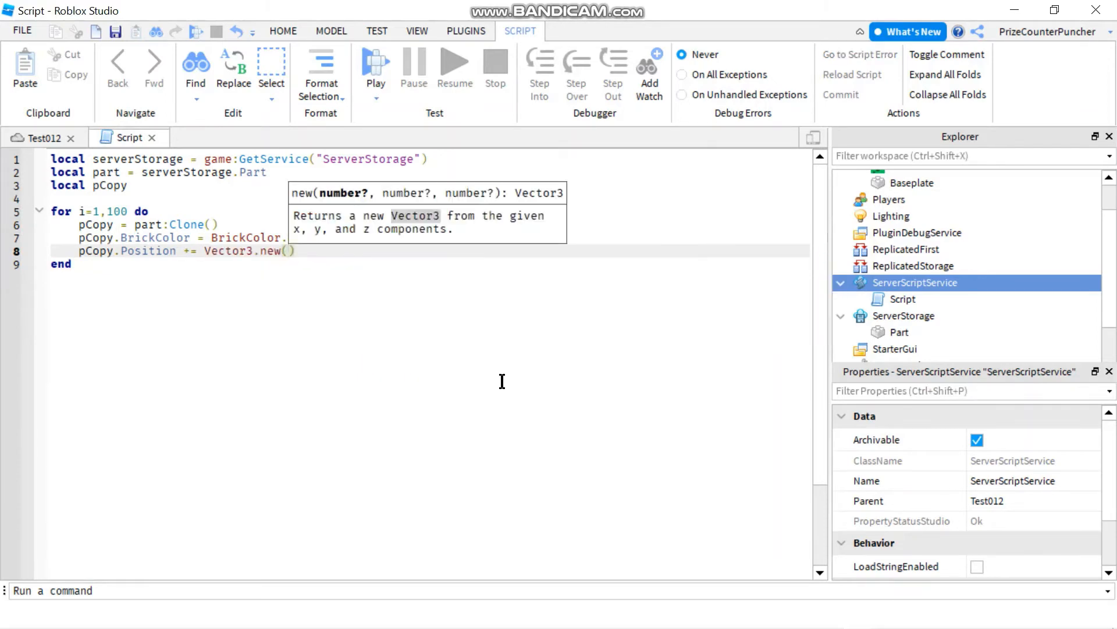
pyautogui.write('0')
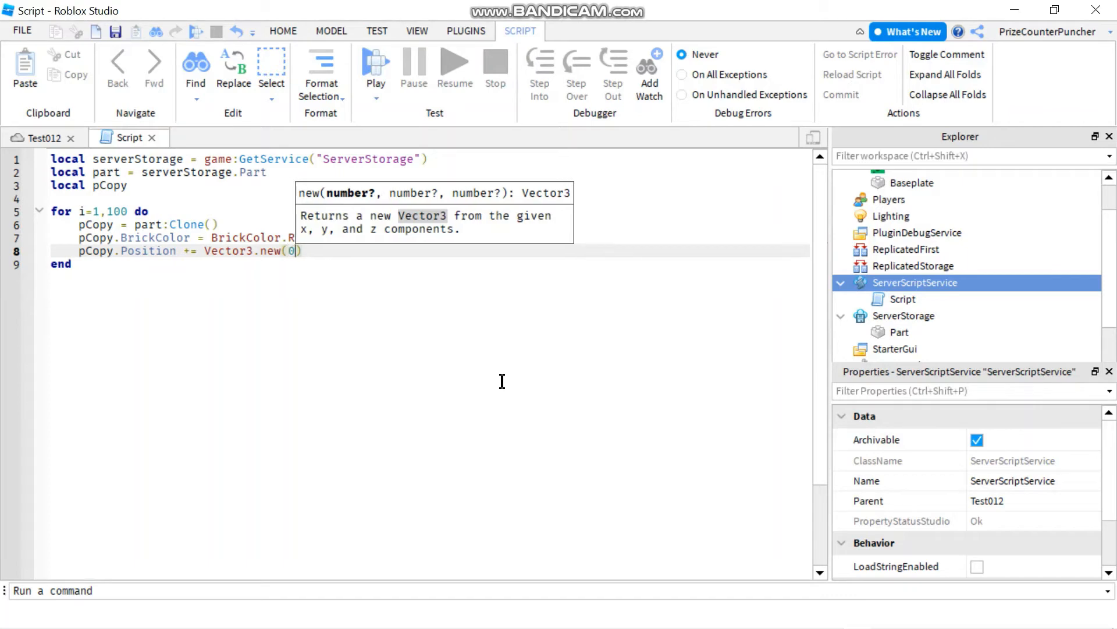
pyautogui.write(',')
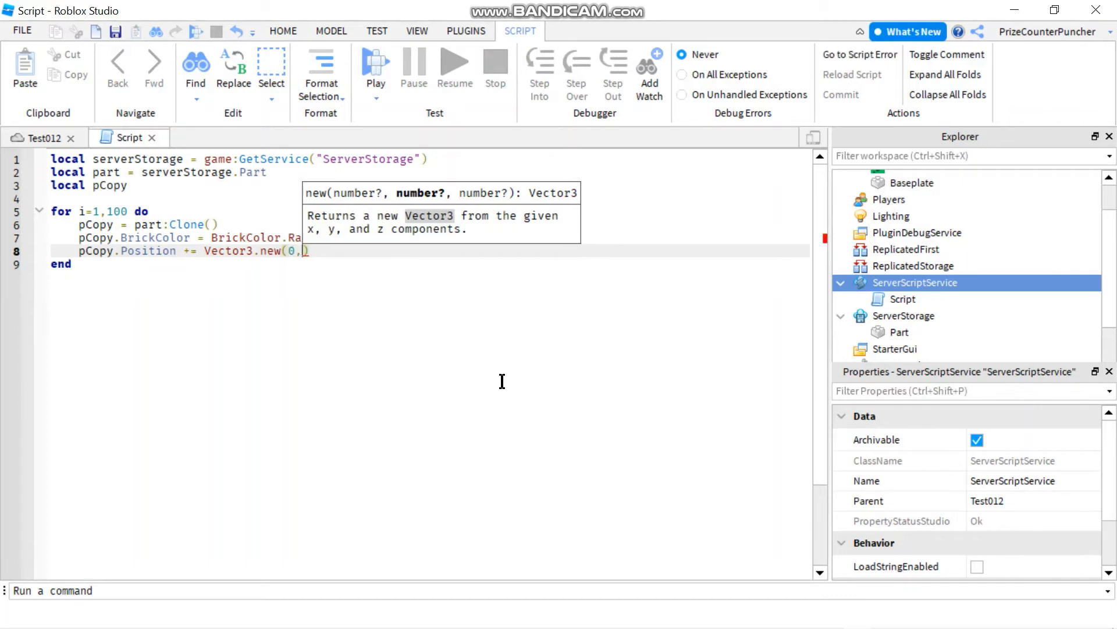
pyautogui.write('i,')
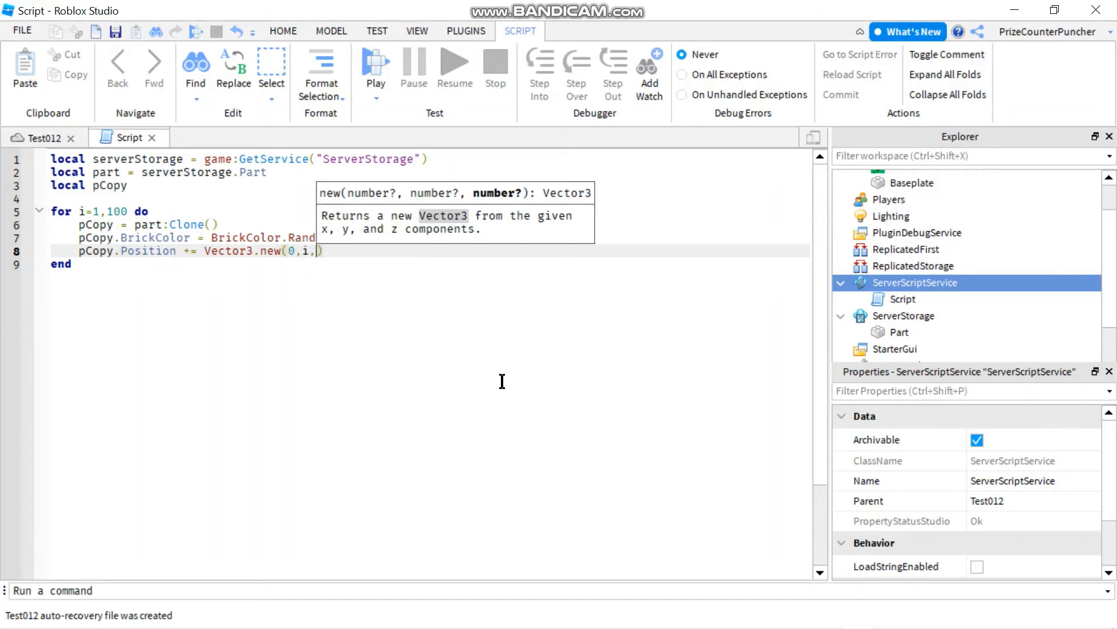
pyautogui.write('i')
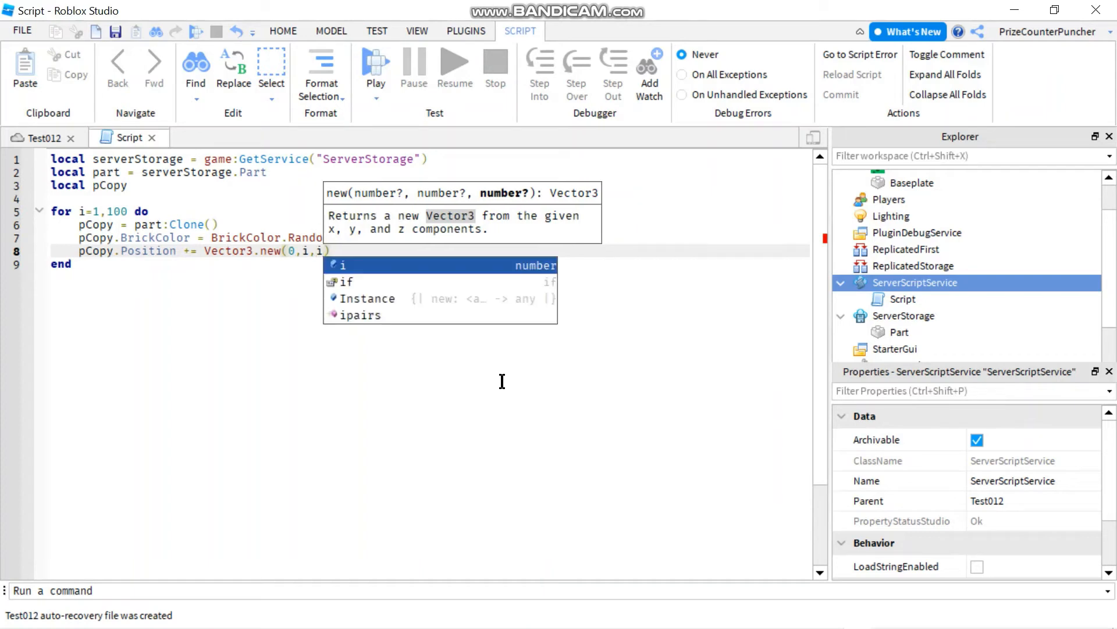
pyautogui.write('*-2')
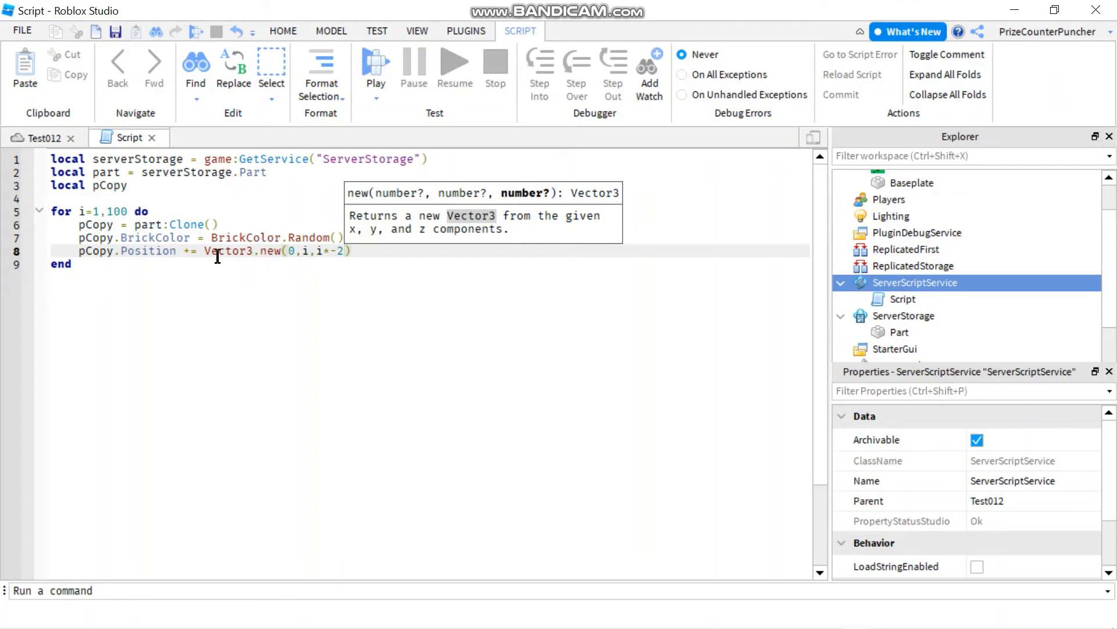
pyautogui.moveTo(326, 242)
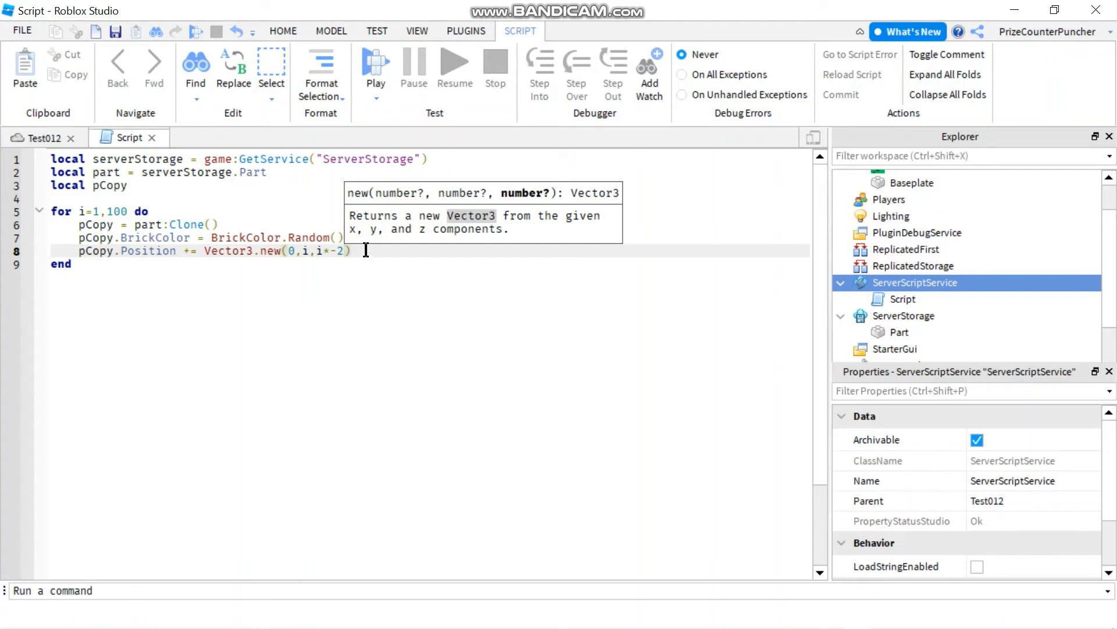
pyautogui.press('enter')
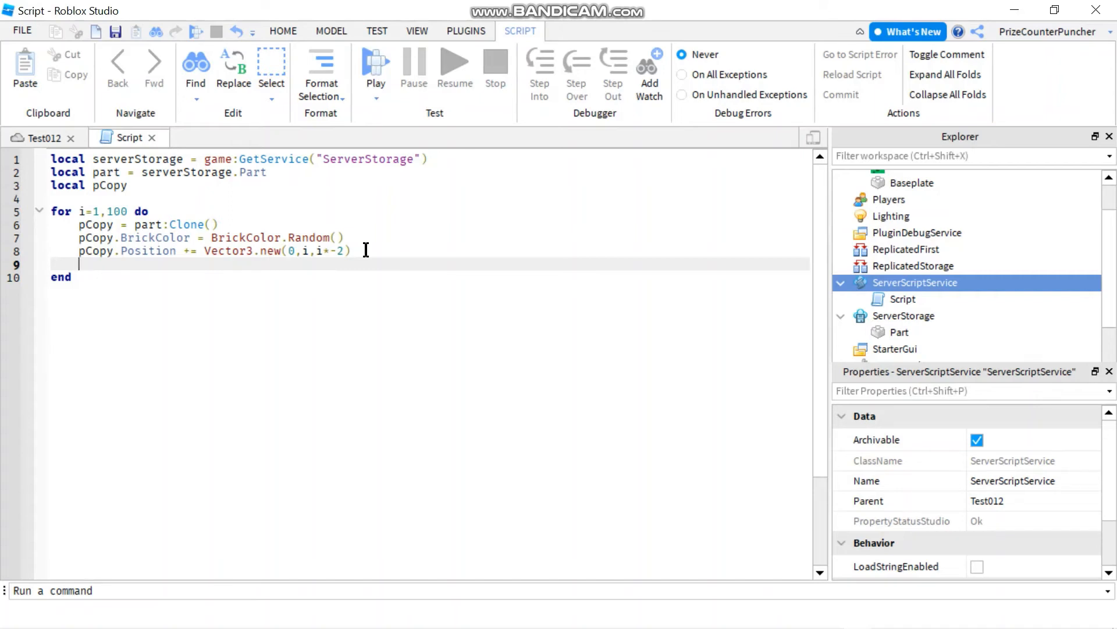
# Step: Parent each copy with pCopy.Parent = game.Workspace and add wait(.15) in the loop
pyautogui.write('pc')
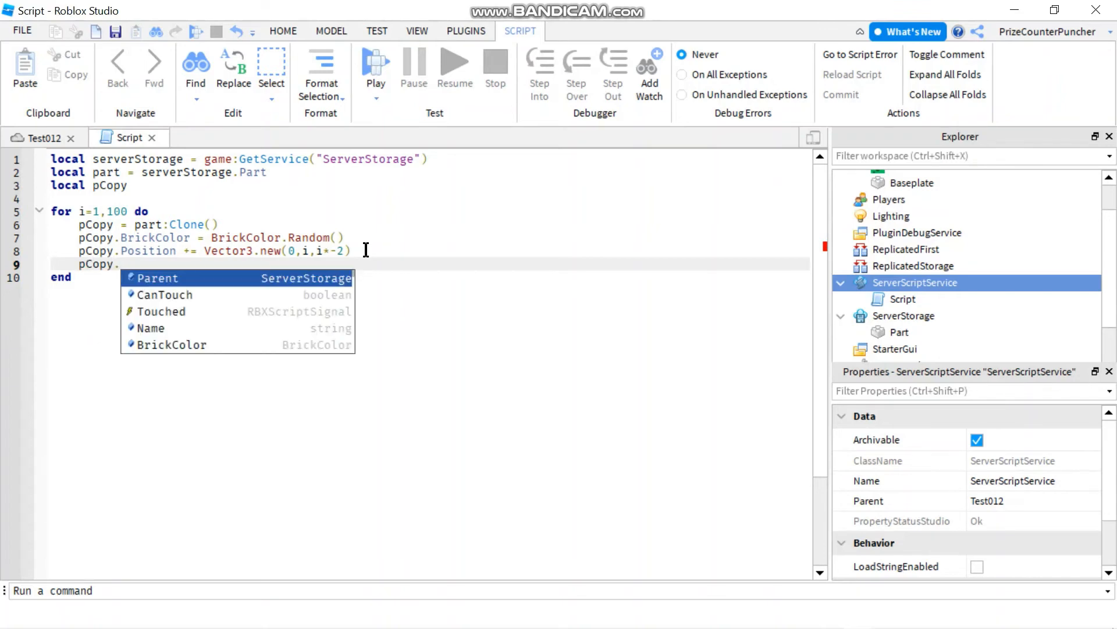
pyautogui.click(157, 277)
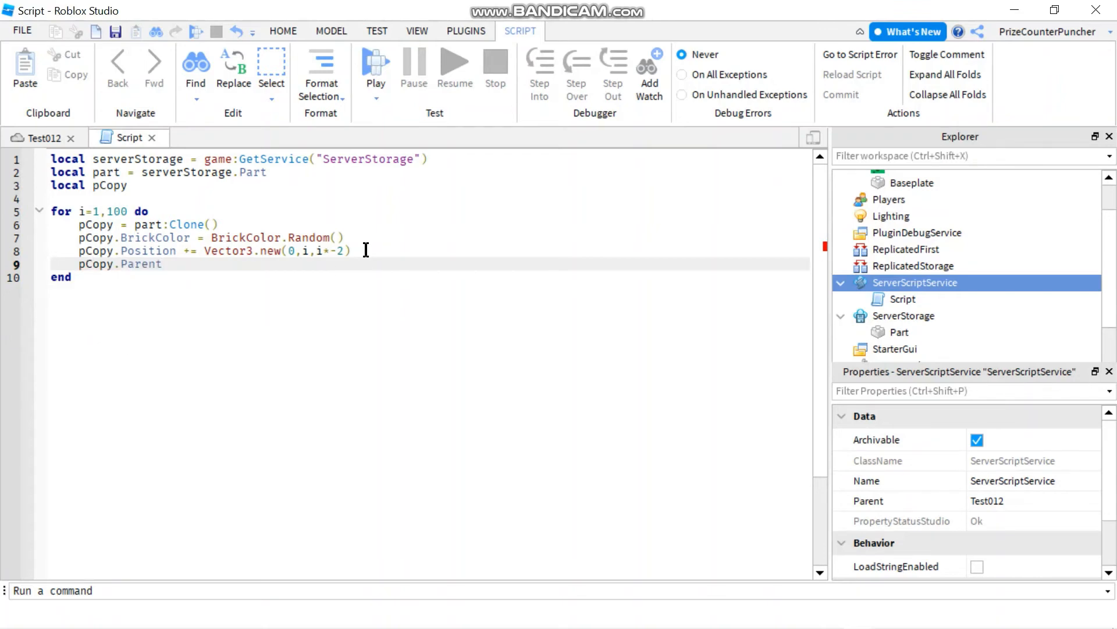
pyautogui.write('= ga')
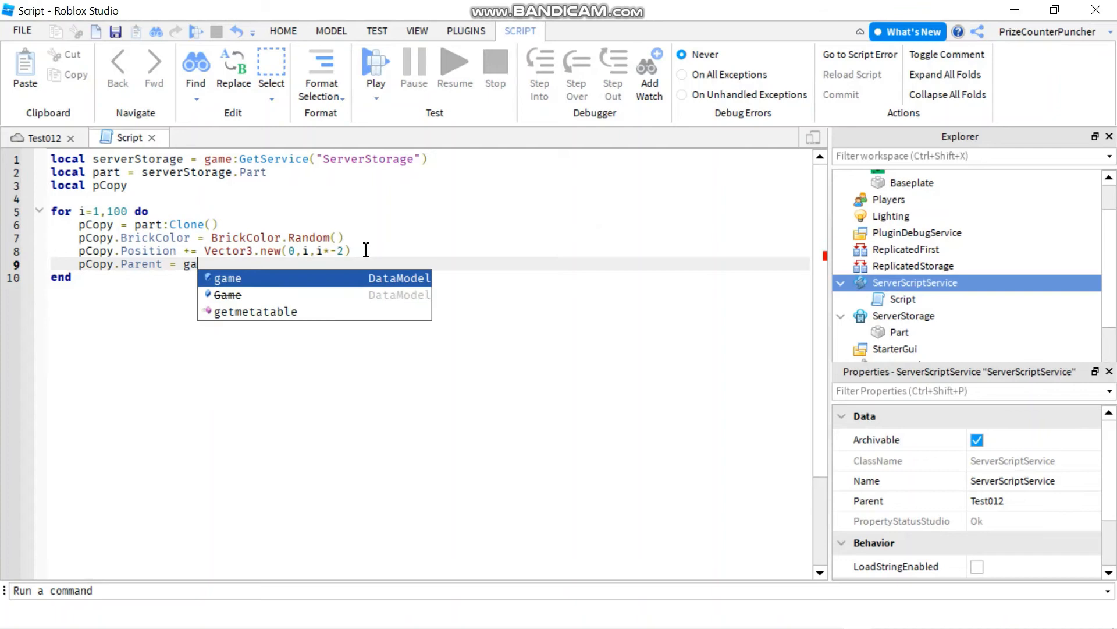
pyautogui.write('me.')
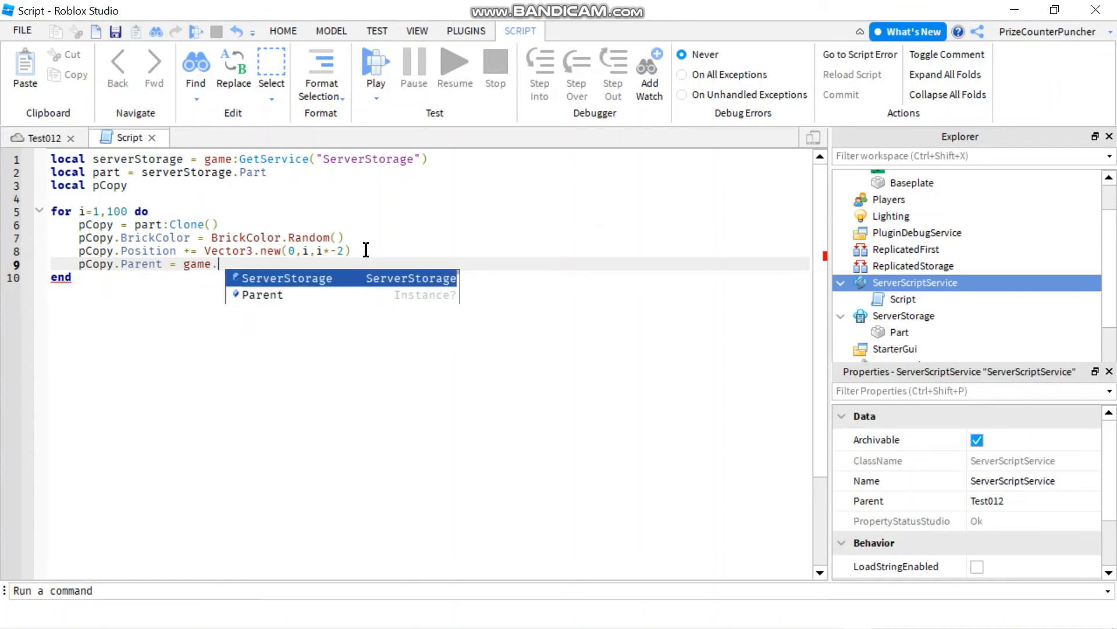
pyautogui.write('Workspace')
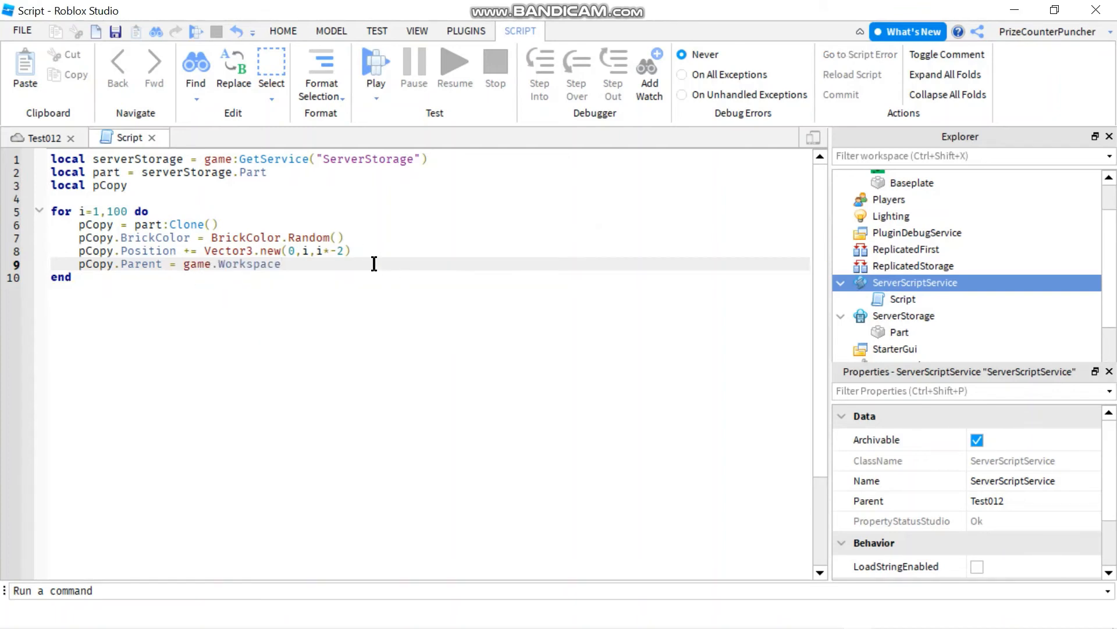
pyautogui.write('wait(')
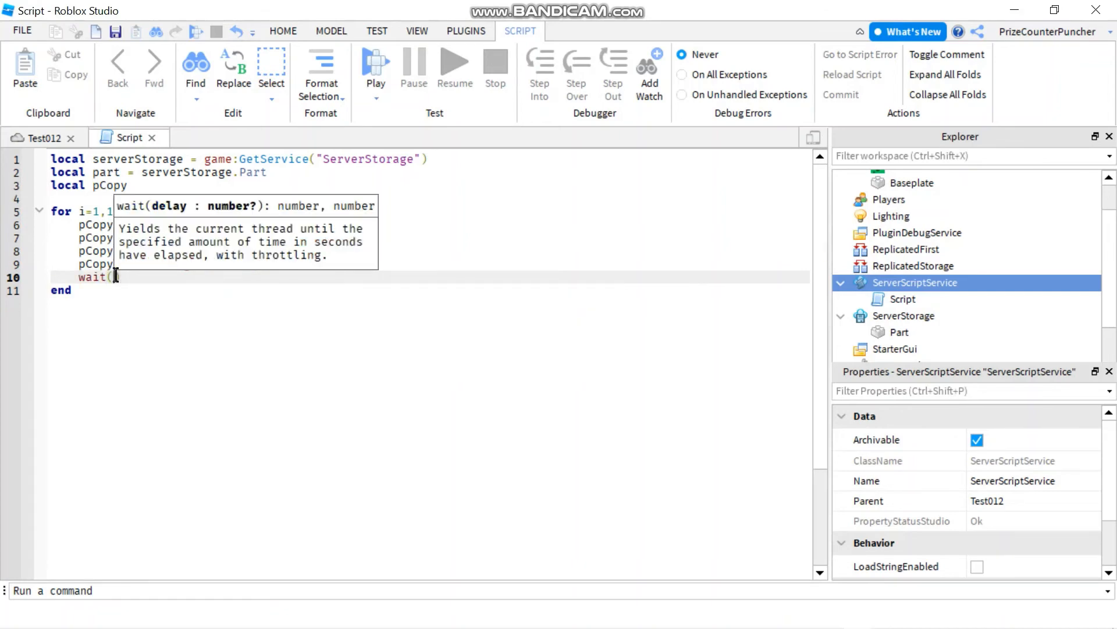
pyautogui.write('.15)')
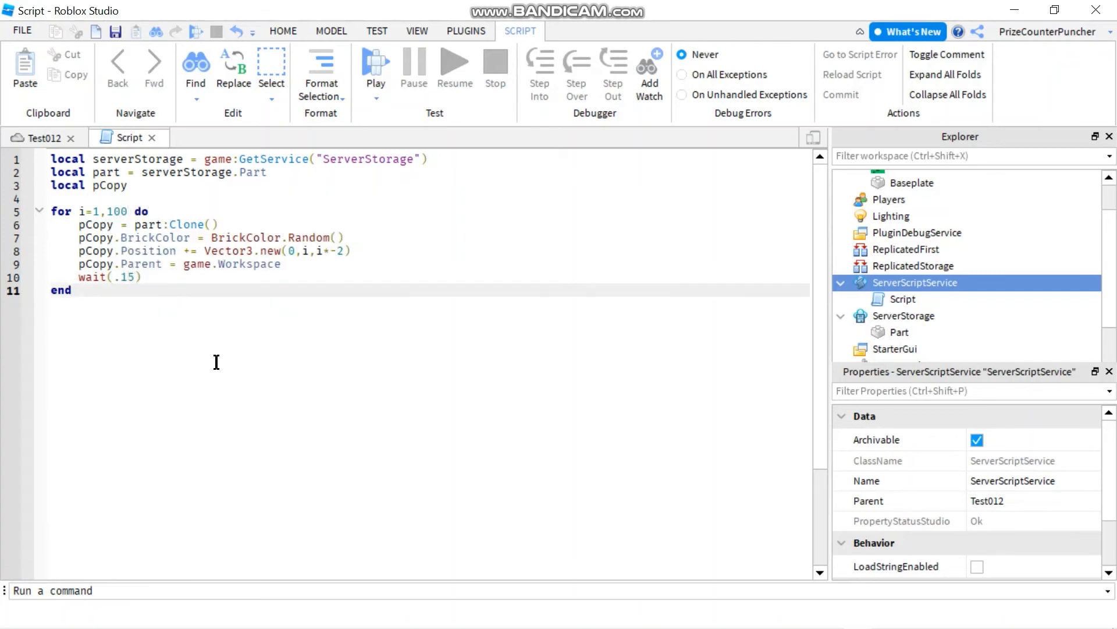
# Step: Run the game with Play to test the script
pyautogui.click(376, 64)
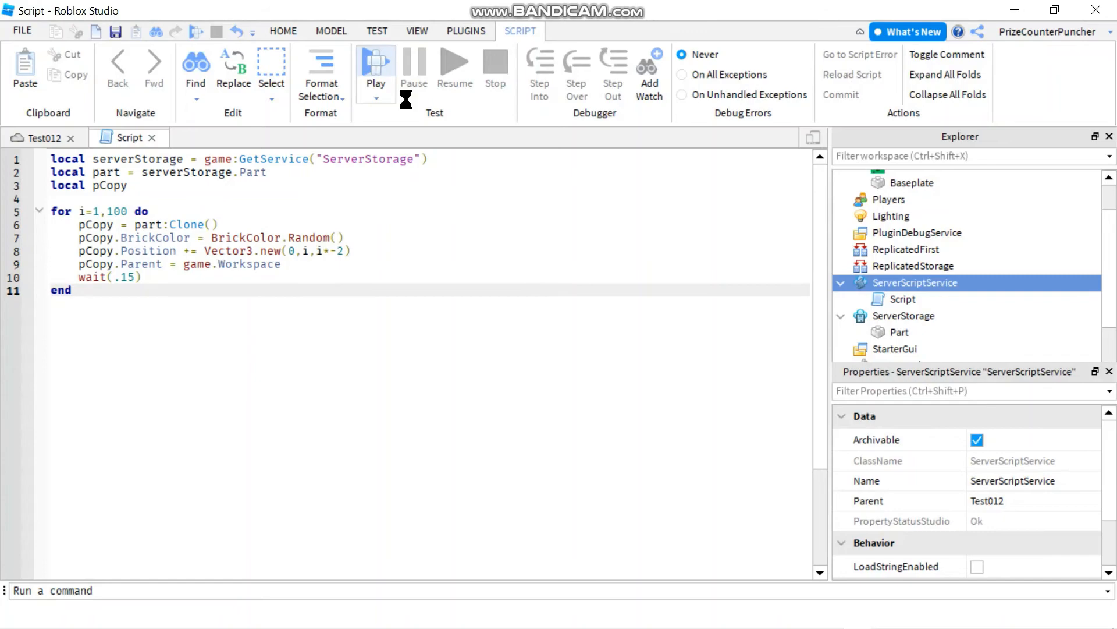
pyautogui.click(376, 64)
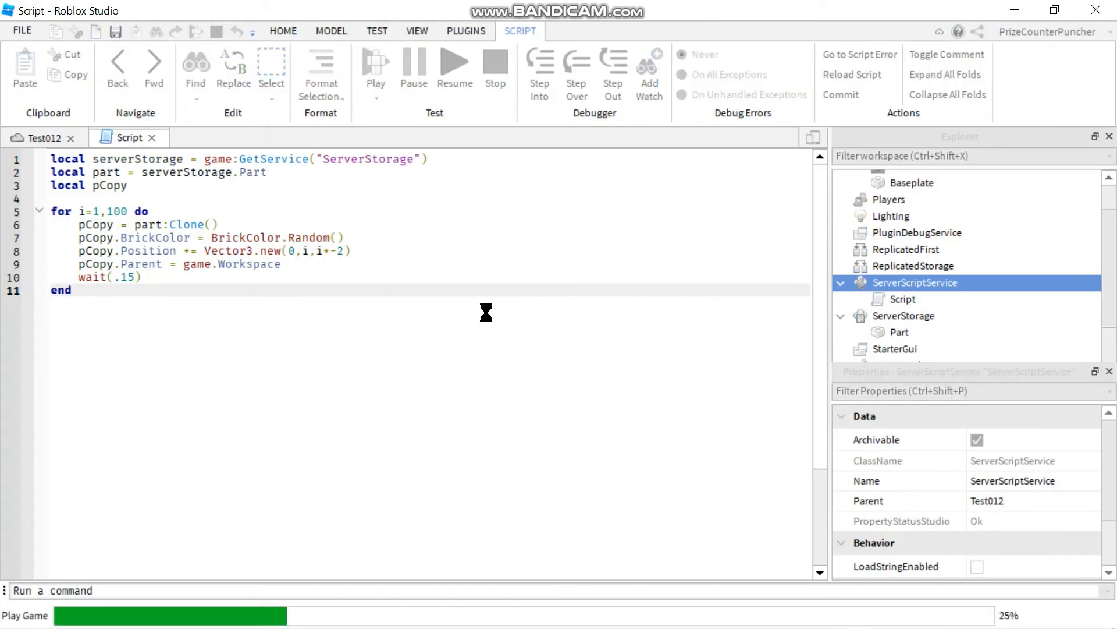